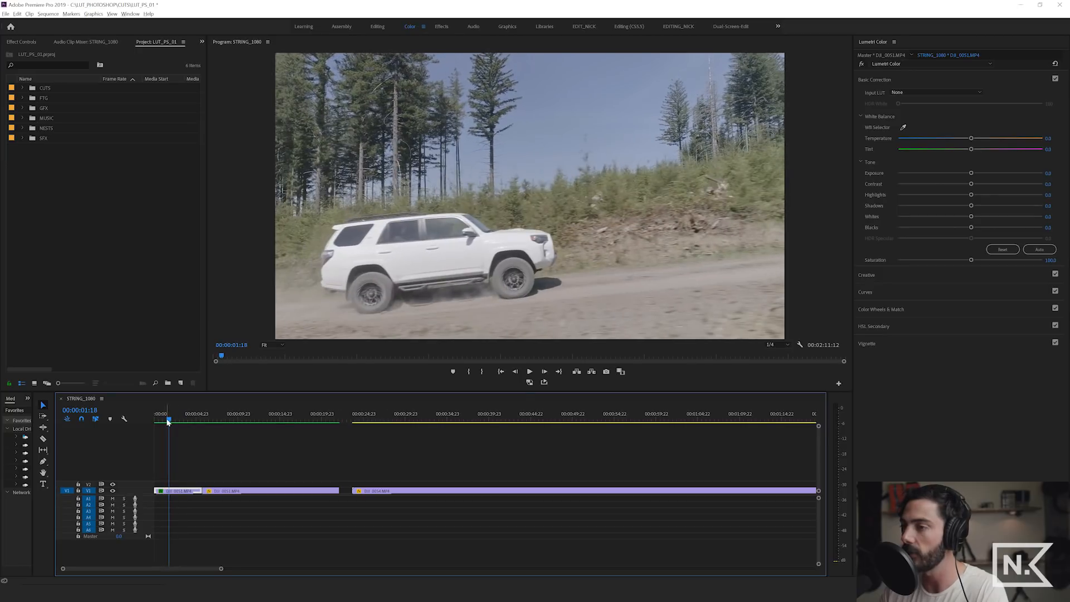
- Scrub through the first SUV clip and settle the playhead on frame 00:00:05:03
{"action": "left_click", "coordinate": [544, 371]}
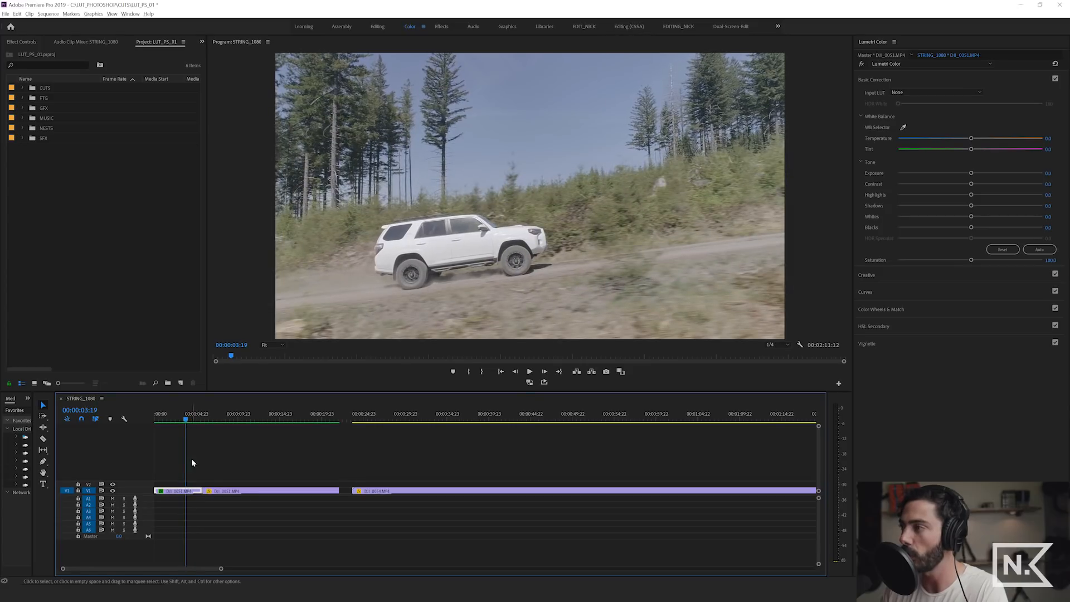
{"action": "mouse_move", "coordinate": [210, 472]}
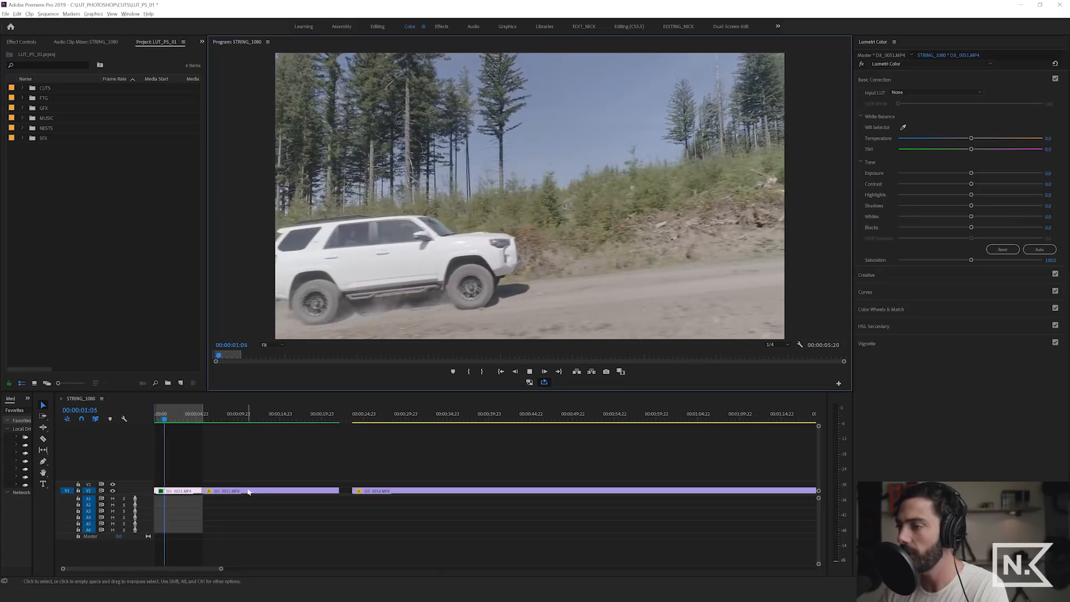
{"action": "left_click", "coordinate": [185, 415]}
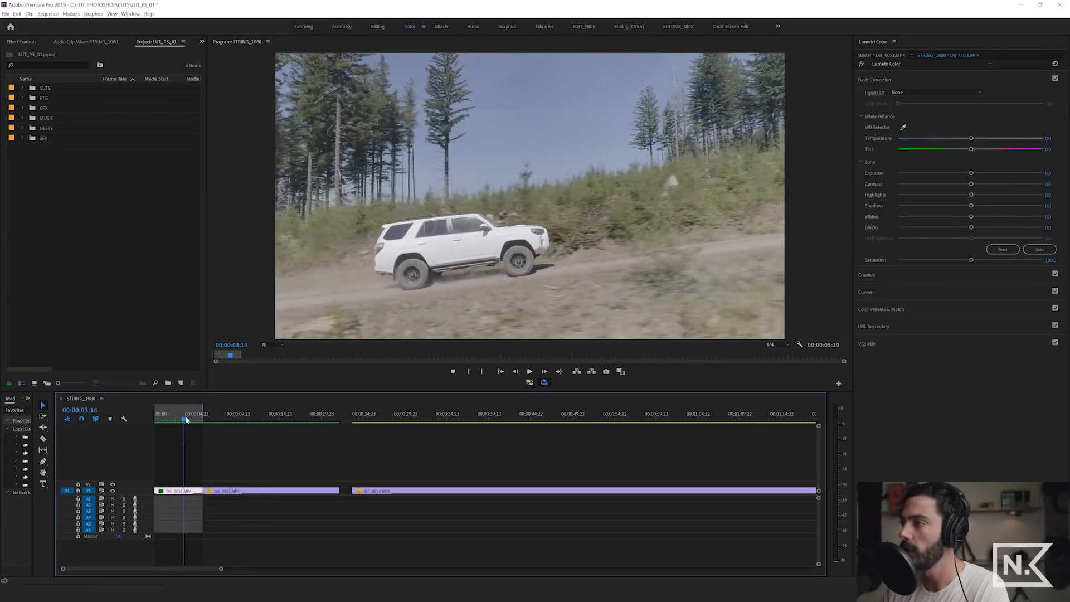
{"action": "left_click", "coordinate": [198, 413]}
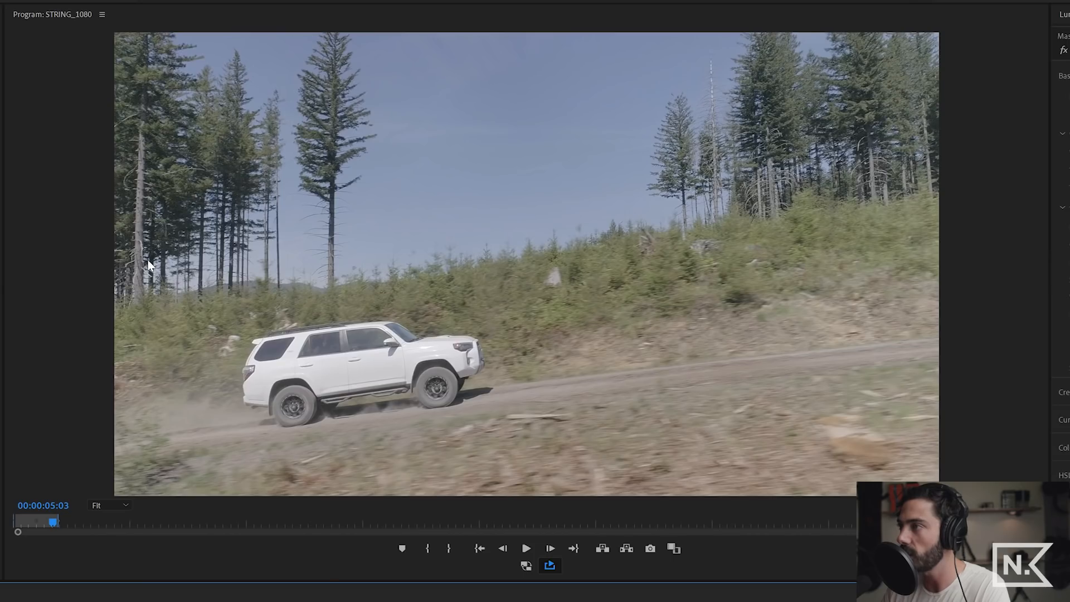
{"action": "mouse_move", "coordinate": [465, 45]}
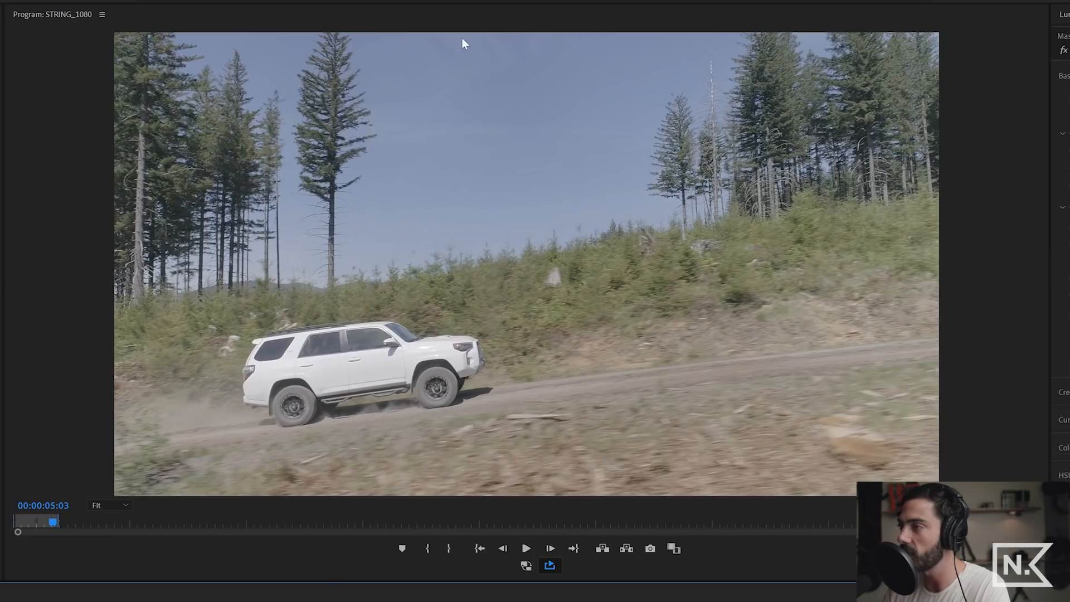
{"action": "mouse_move", "coordinate": [214, 315]}
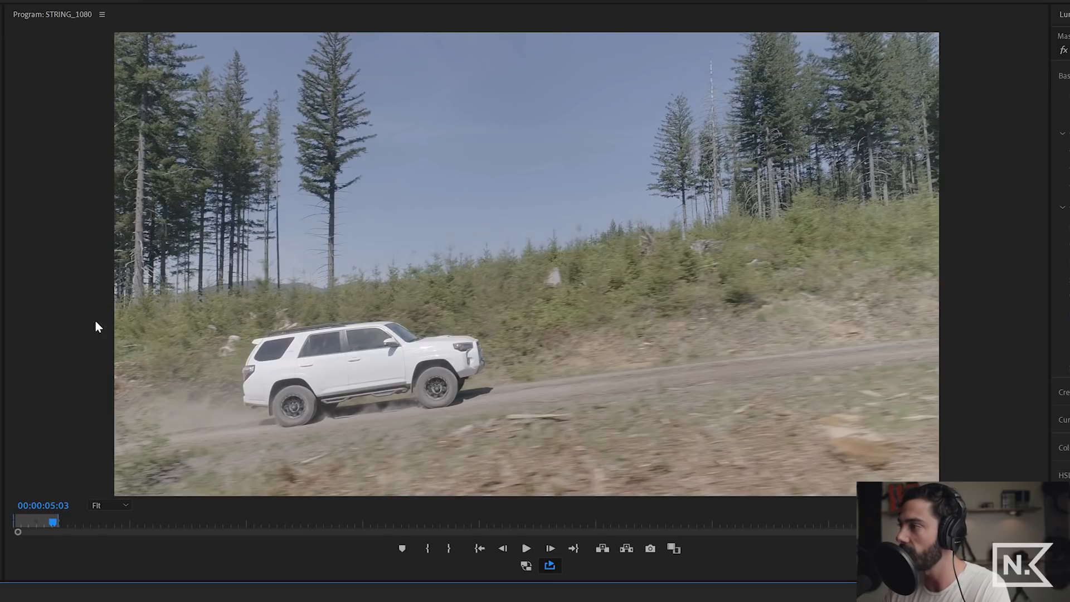
{"action": "mouse_move", "coordinate": [454, 399]}
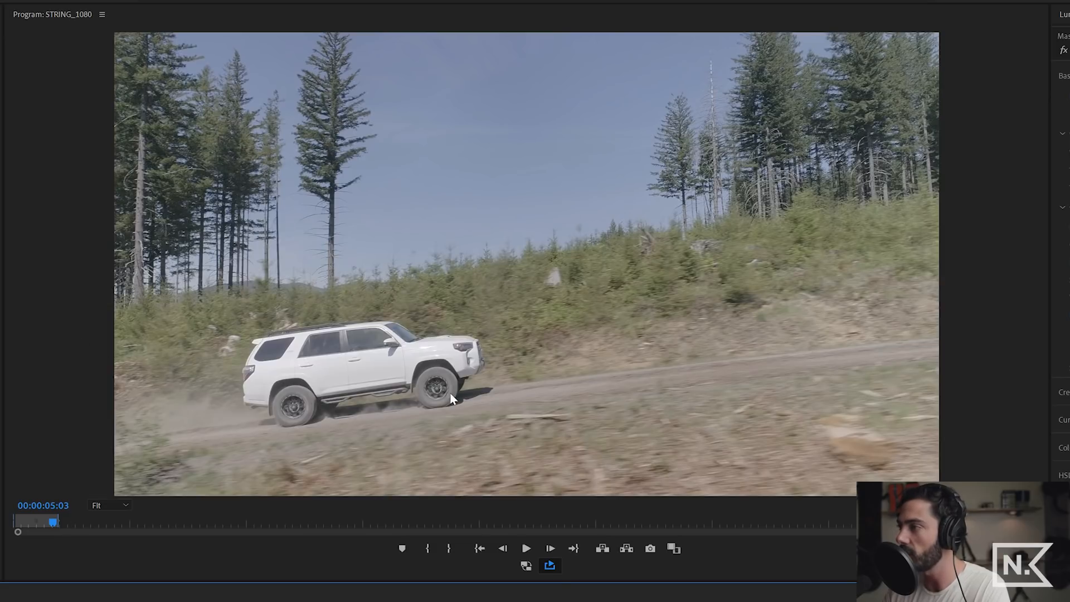
{"action": "mouse_move", "coordinate": [420, 353]}
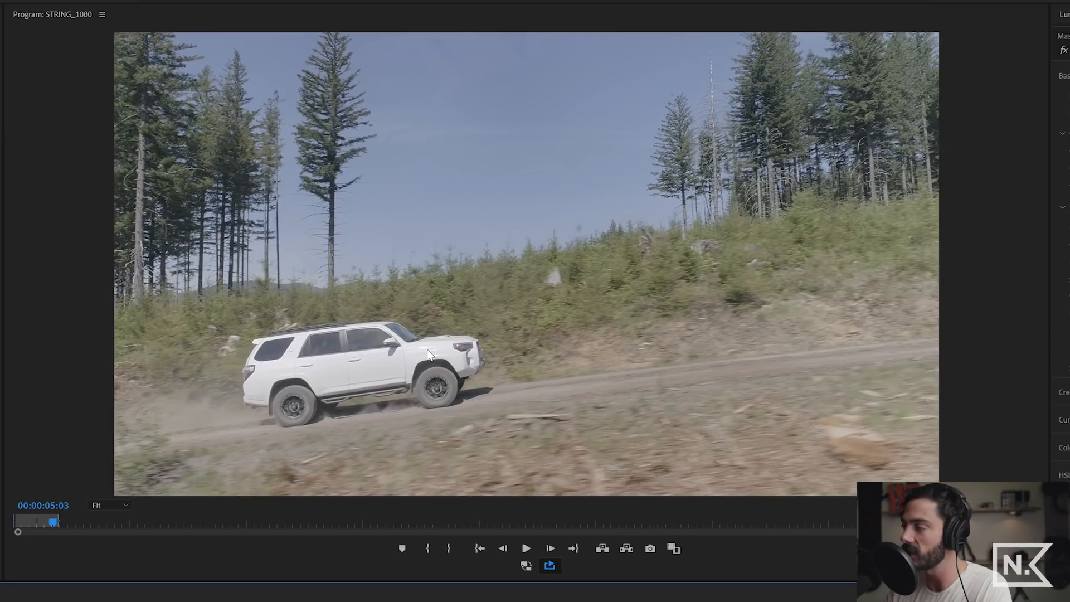
{"action": "mouse_move", "coordinate": [324, 579]}
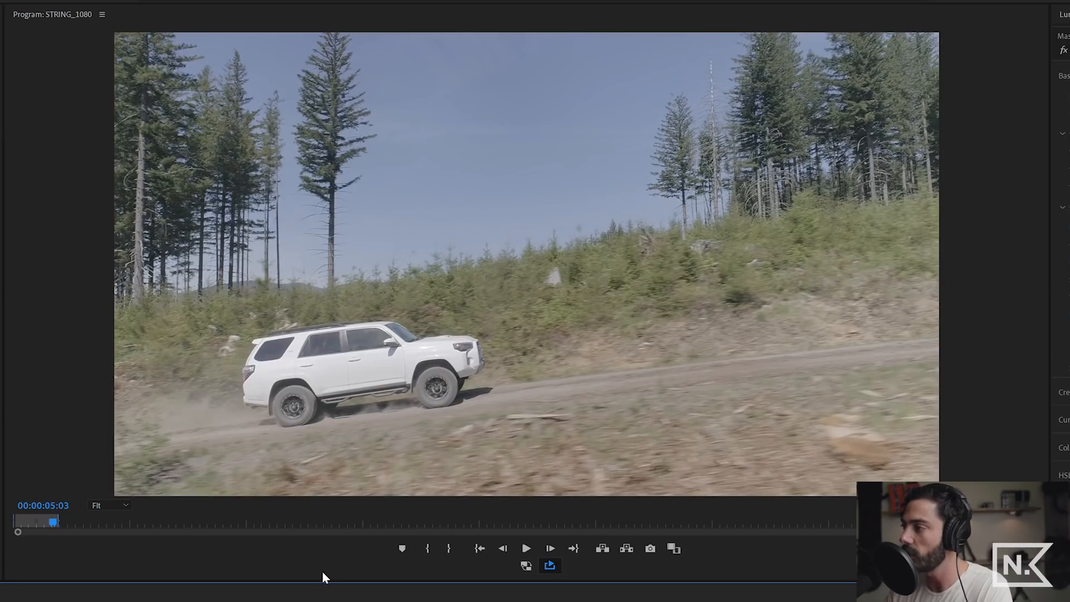
{"action": "mouse_move", "coordinate": [651, 548]}
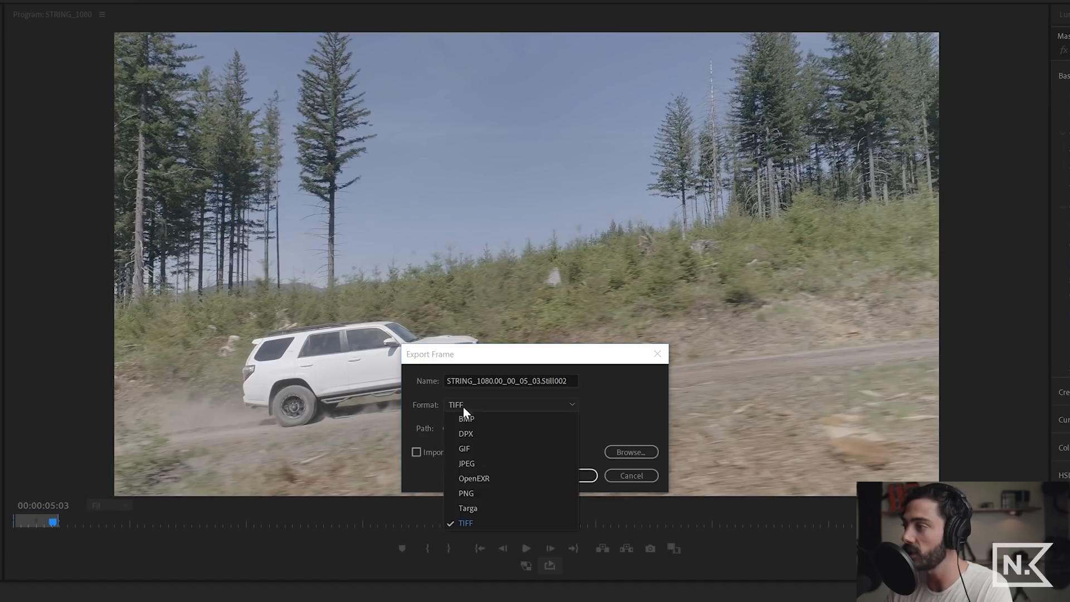
- Export the frame in TIFF format to the Desktop as 4RUNNER_DIRT_ROAD
{"action": "left_click", "coordinate": [466, 523]}
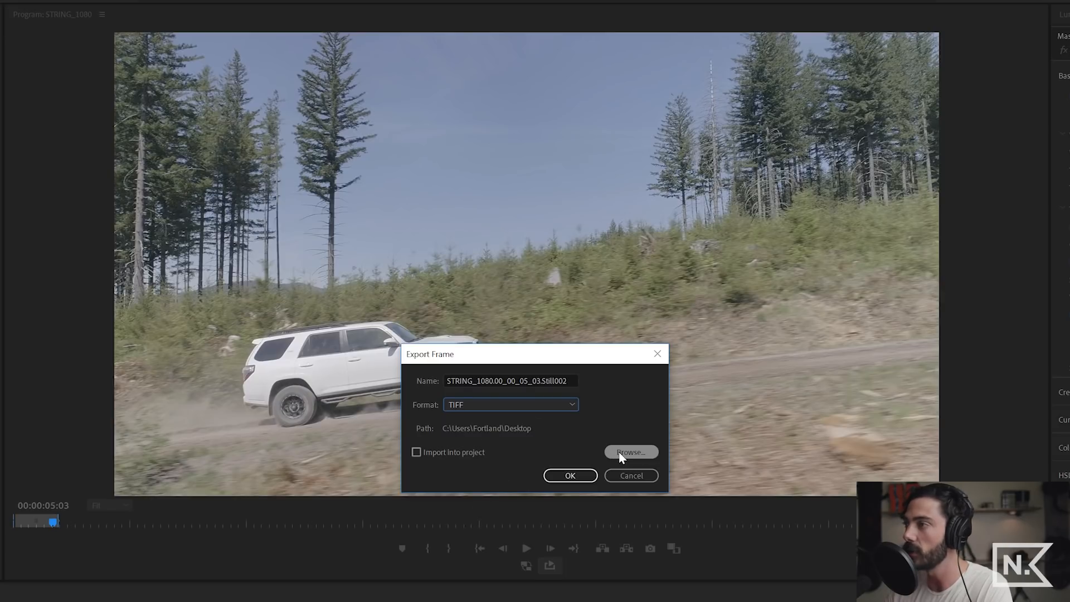
{"action": "left_click", "coordinate": [630, 452]}
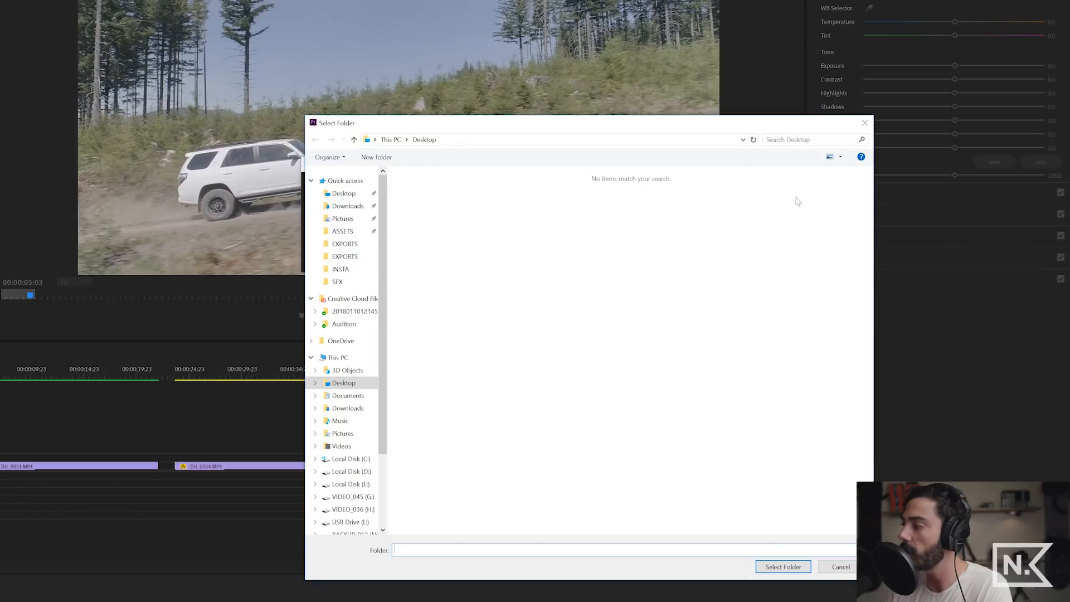
{"action": "left_click", "coordinate": [782, 567]}
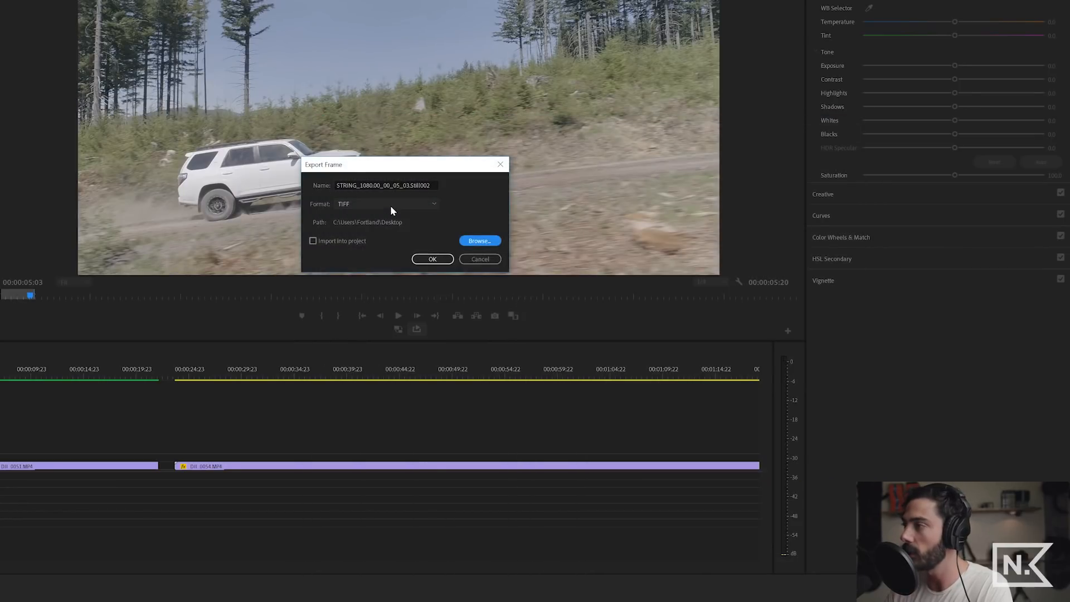
{"action": "type", "text": "4RUNNER_DIRT_ROAD"}
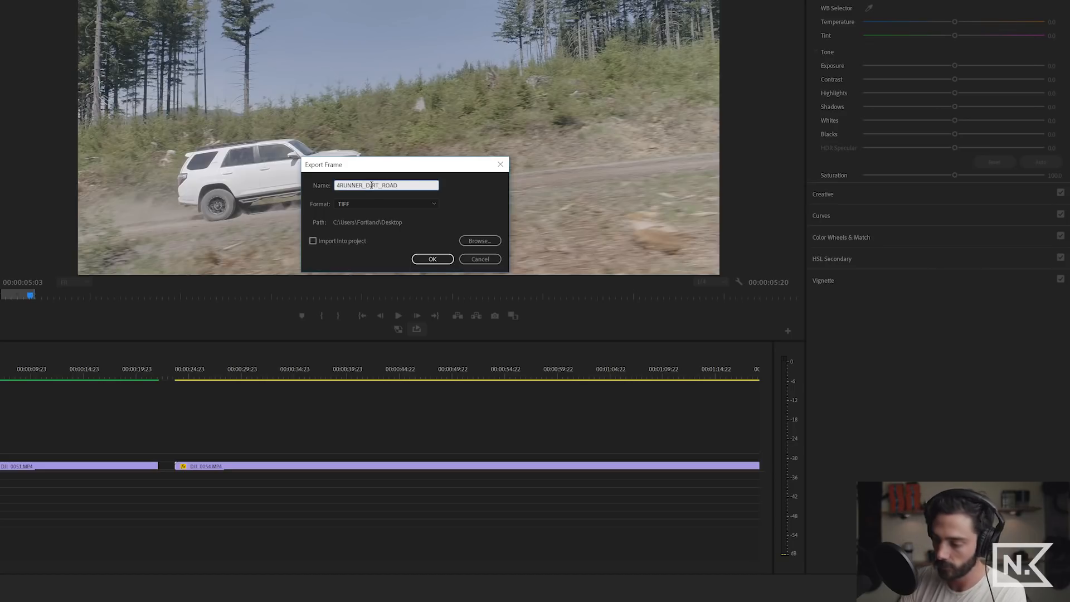
{"action": "left_click", "coordinate": [432, 258]}
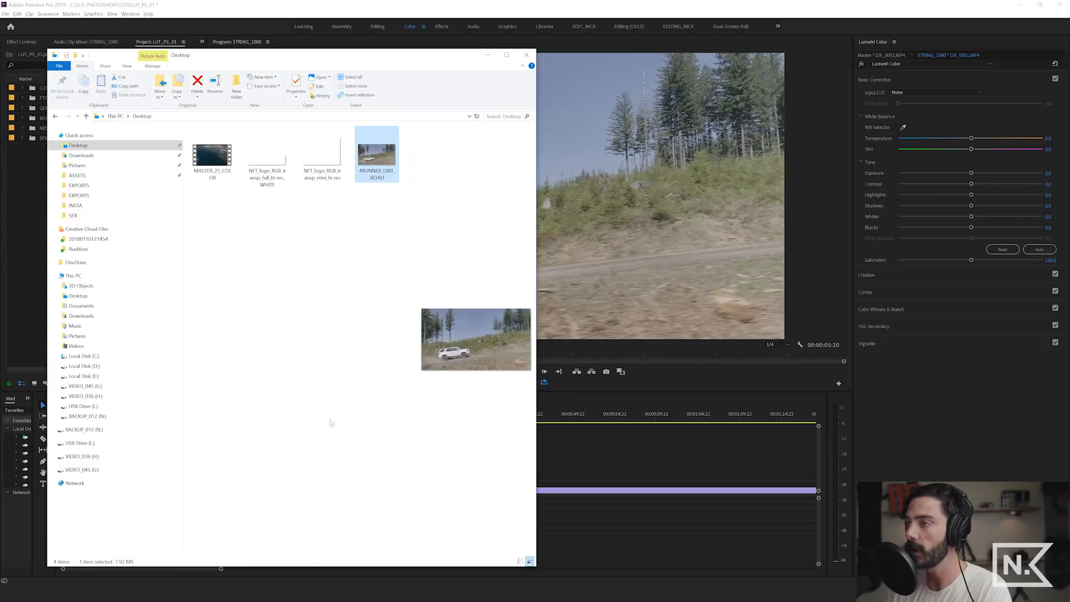
{"action": "mouse_move", "coordinate": [375, 150]}
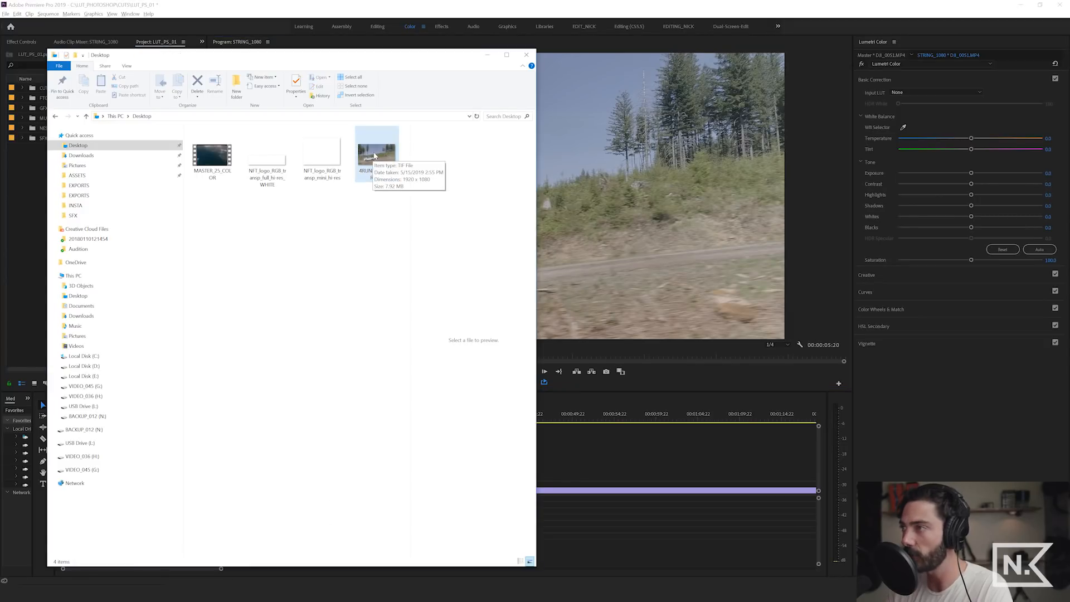
- Open the 4RUNNER_DIRT_ROAD TIFF from the Desktop with Adobe Photoshop CC 2019
{"action": "right_click", "coordinate": [377, 150]}
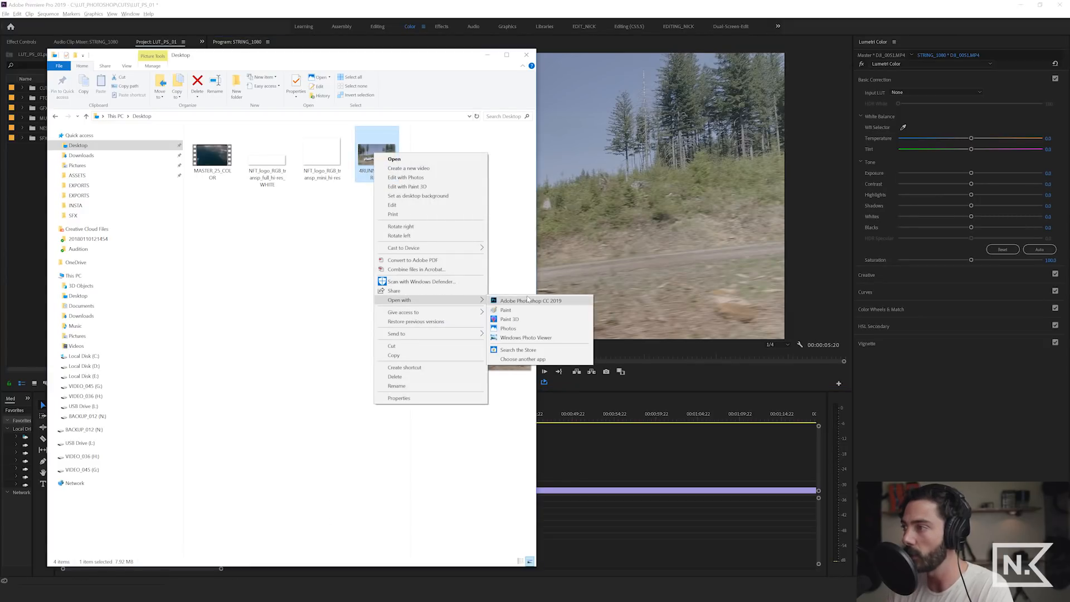
{"action": "left_click", "coordinate": [530, 300]}
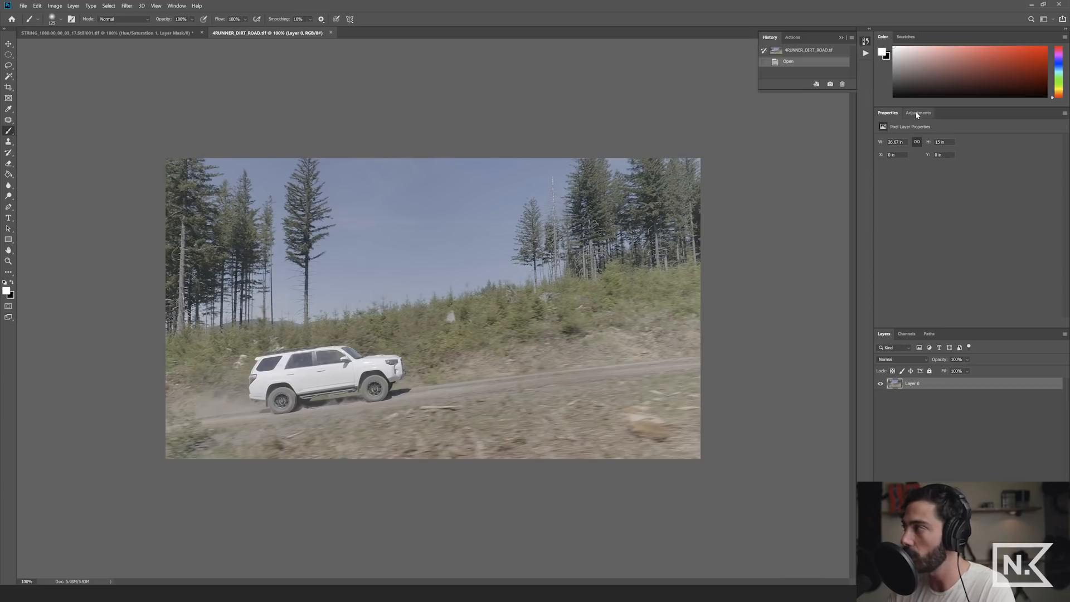
- Add a Levels adjustment layer to the SUV still and bring up its Auto options
{"action": "left_click", "coordinate": [917, 112]}
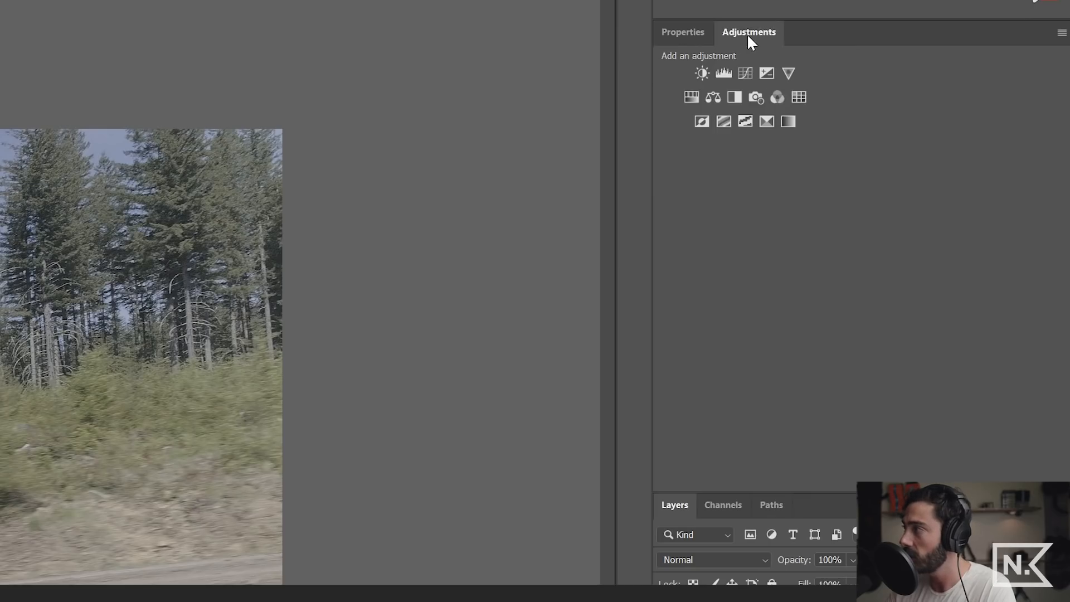
{"action": "mouse_move", "coordinate": [723, 73]}
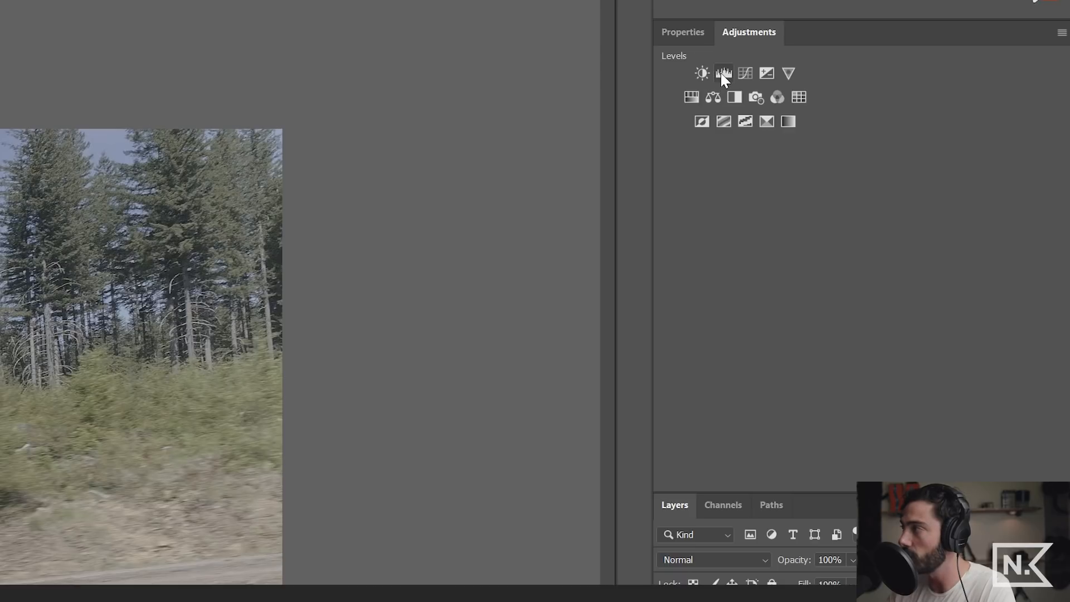
{"action": "left_click", "coordinate": [723, 74]}
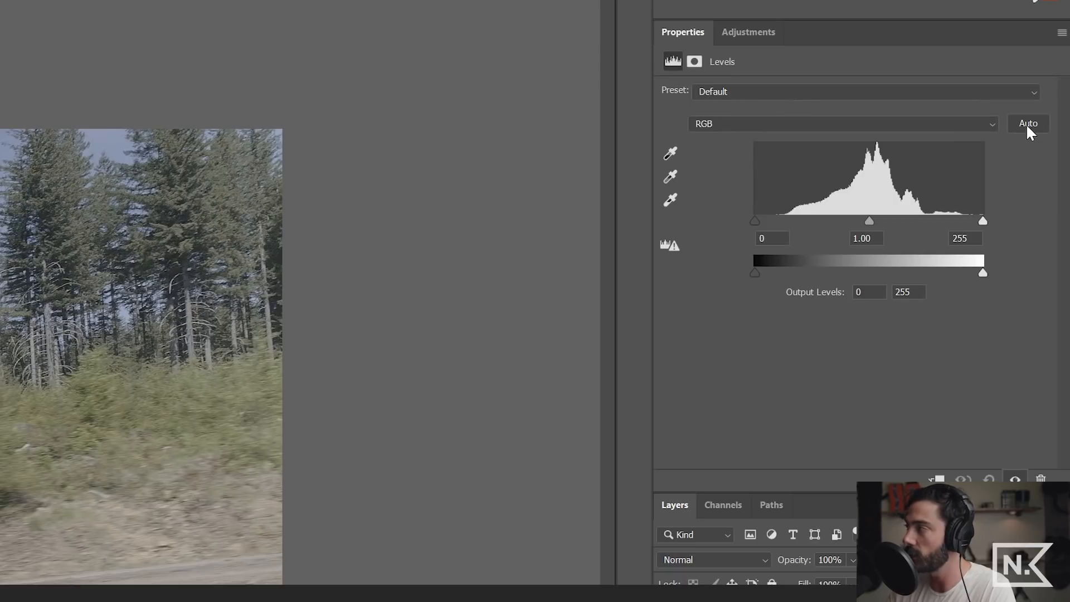
{"action": "mouse_move", "coordinate": [1028, 124]}
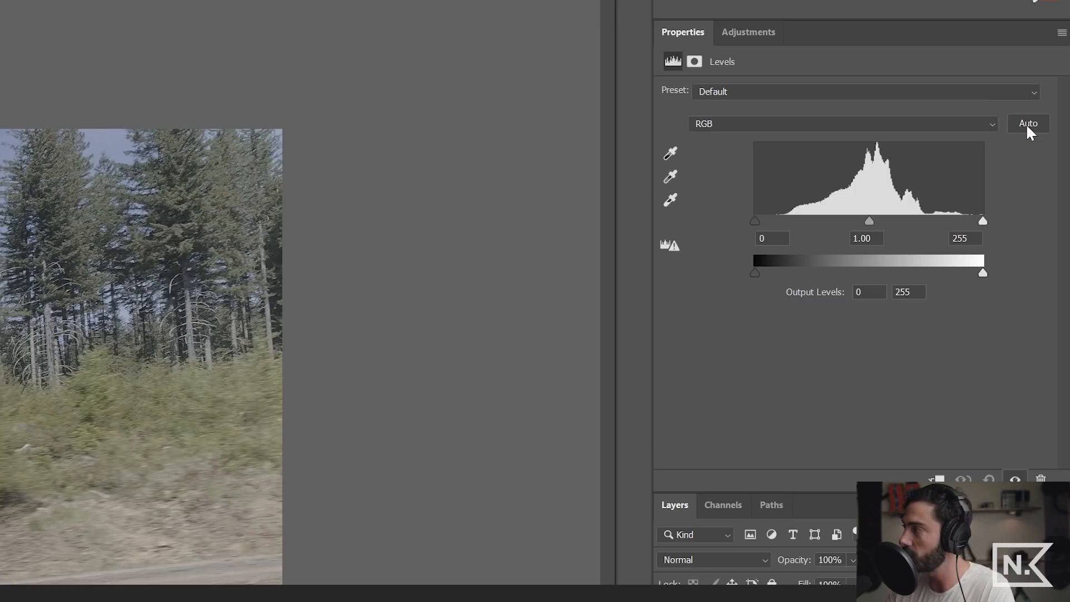
{"action": "left_click", "coordinate": [1029, 124]}
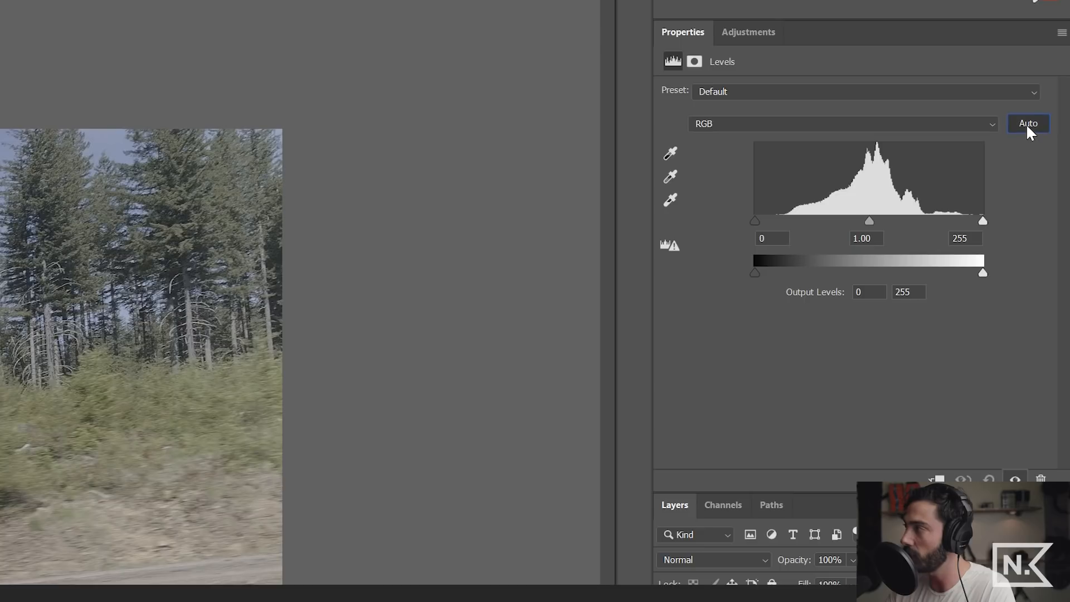
{"action": "left_click", "coordinate": [1027, 124]}
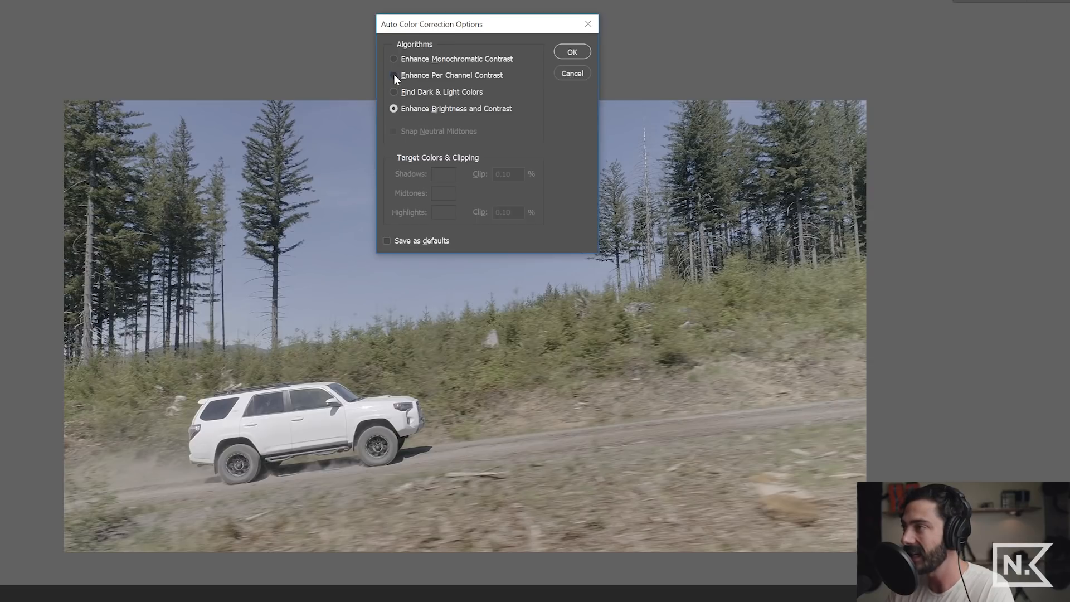
- Choose Enhance Per Channel Contrast and enable Snap Neutral Midtones for Levels auto correction
{"action": "left_click", "coordinate": [394, 76]}
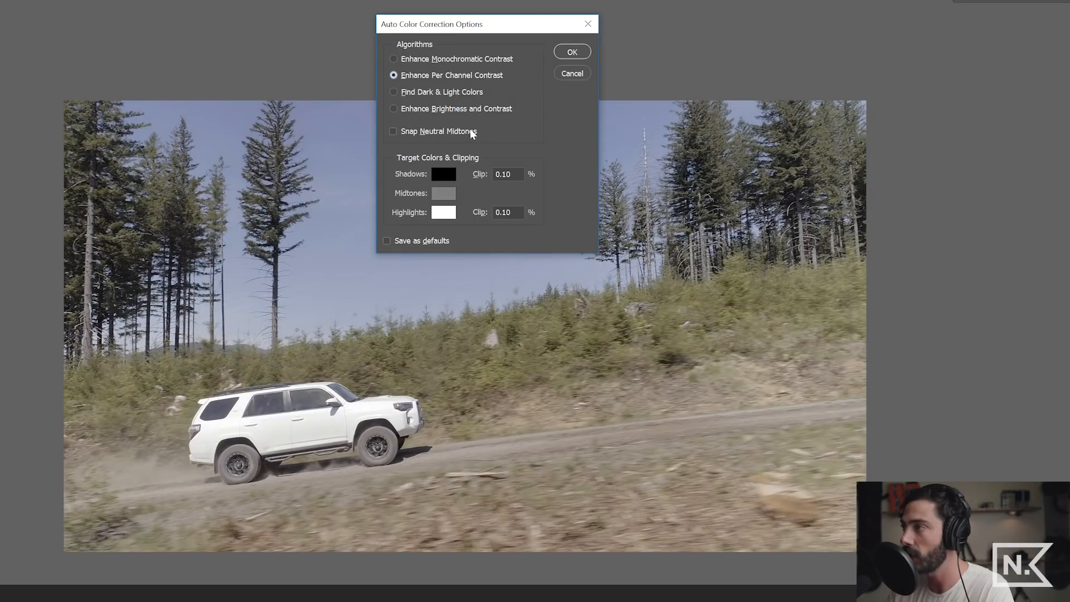
{"action": "mouse_move", "coordinate": [393, 131]}
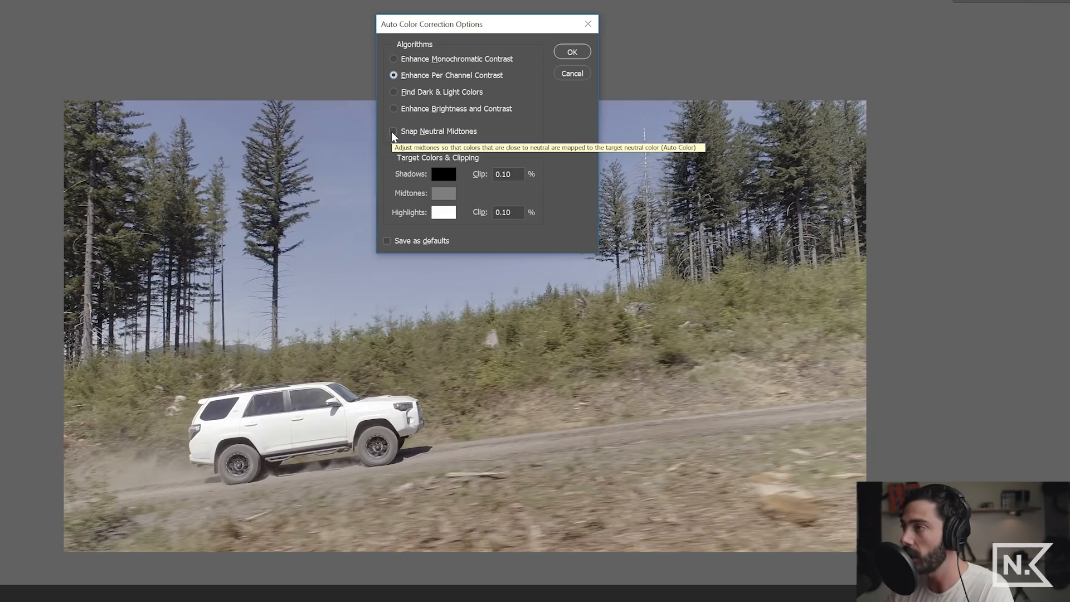
{"action": "left_click", "coordinate": [394, 131]}
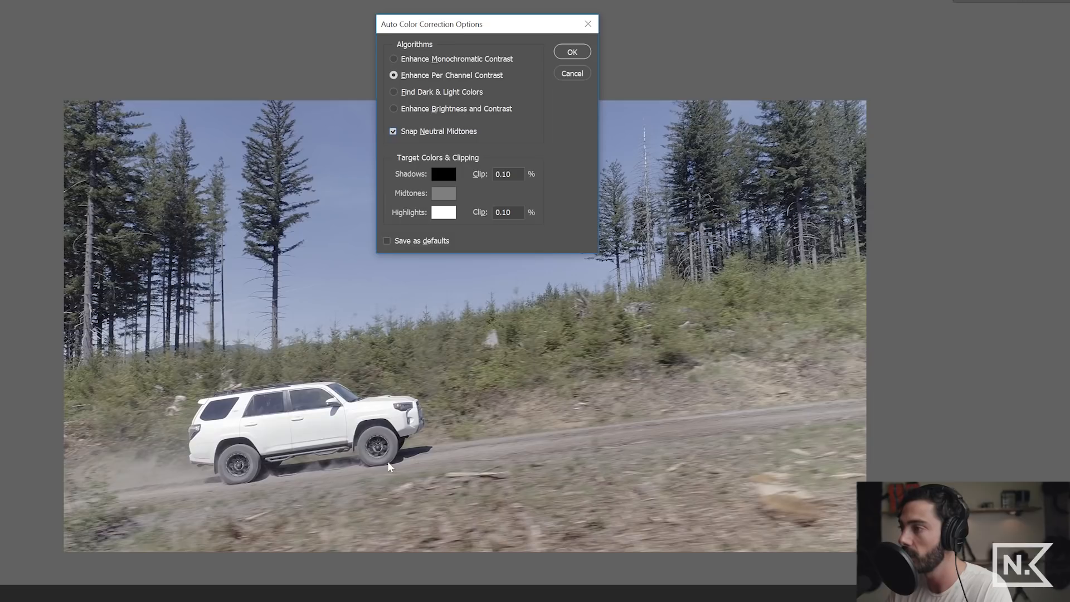
{"action": "mouse_move", "coordinate": [451, 323]}
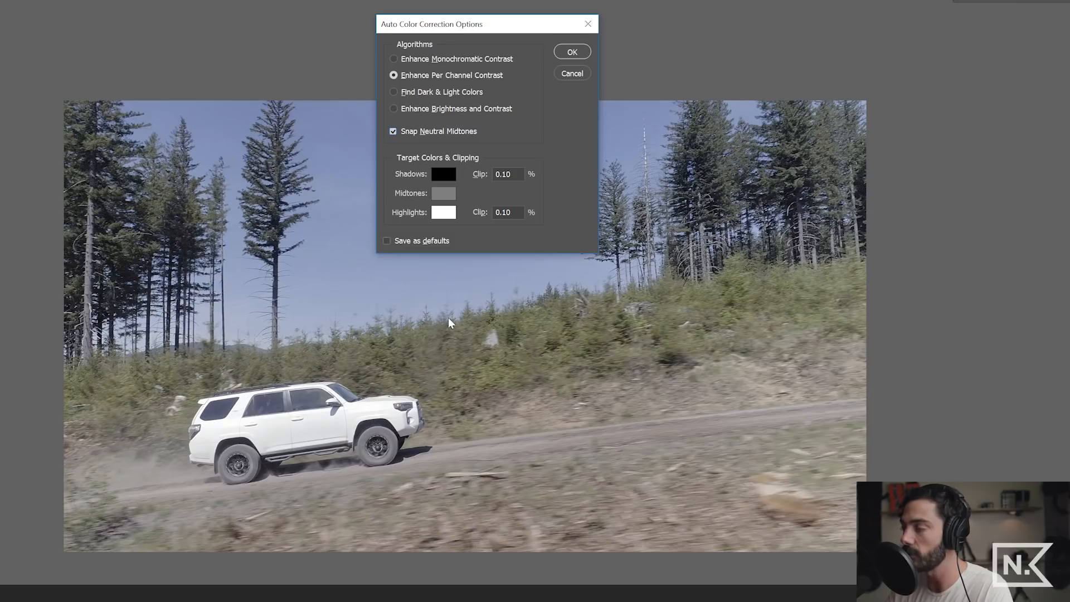
{"action": "mouse_move", "coordinate": [450, 95]}
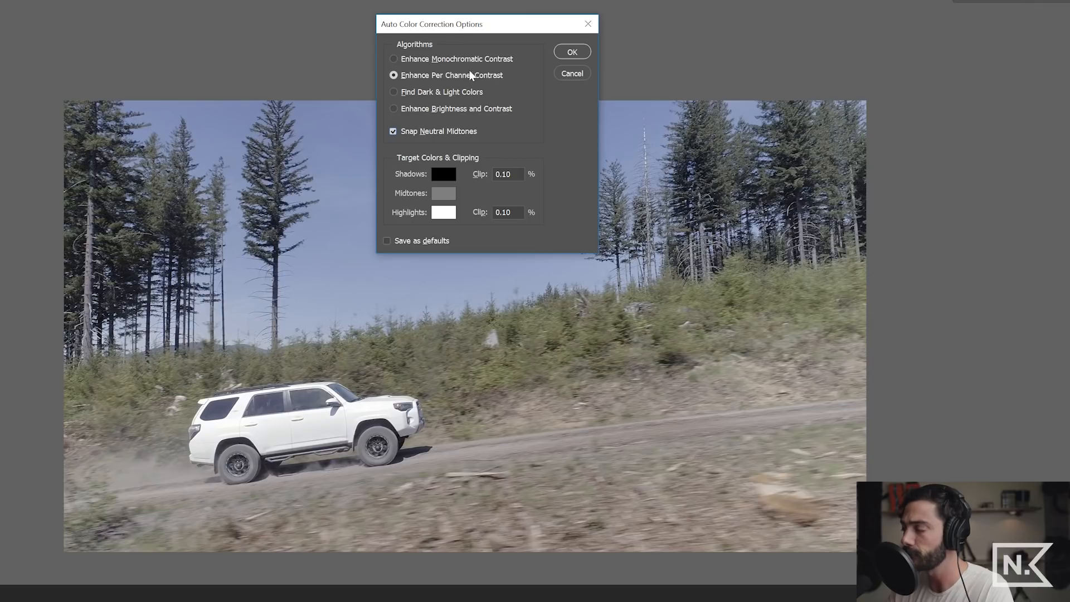
{"action": "mouse_move", "coordinate": [486, 85]}
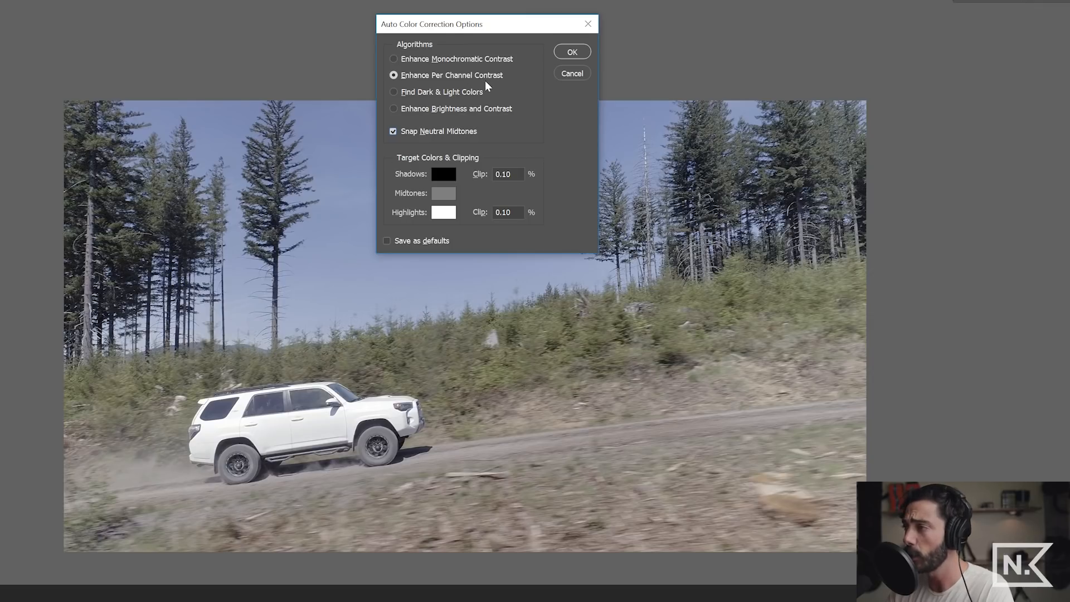
{"action": "mouse_move", "coordinate": [489, 91]}
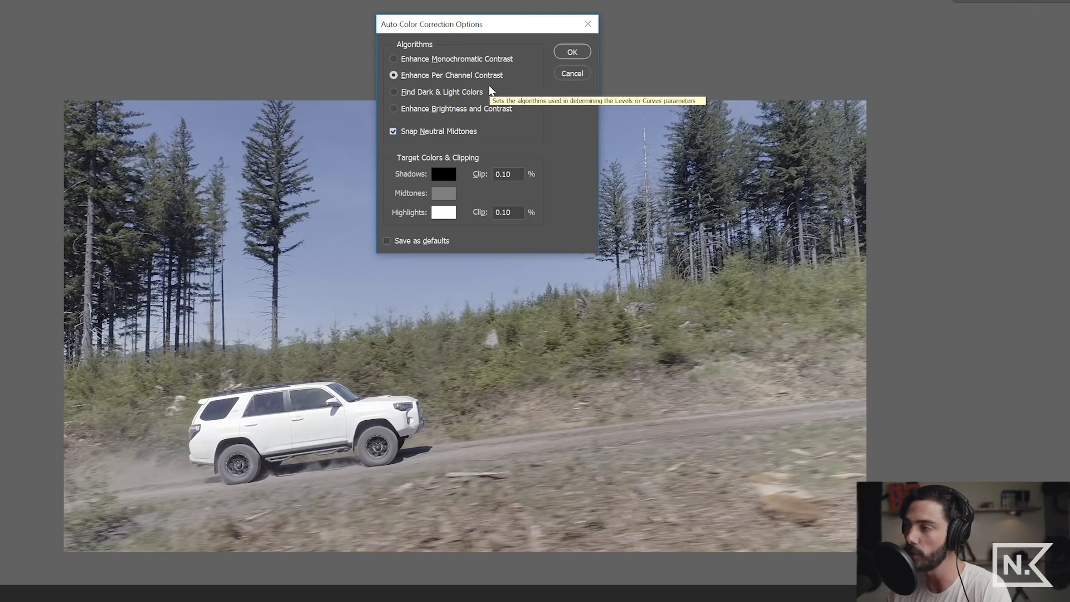
{"action": "mouse_move", "coordinate": [490, 91]}
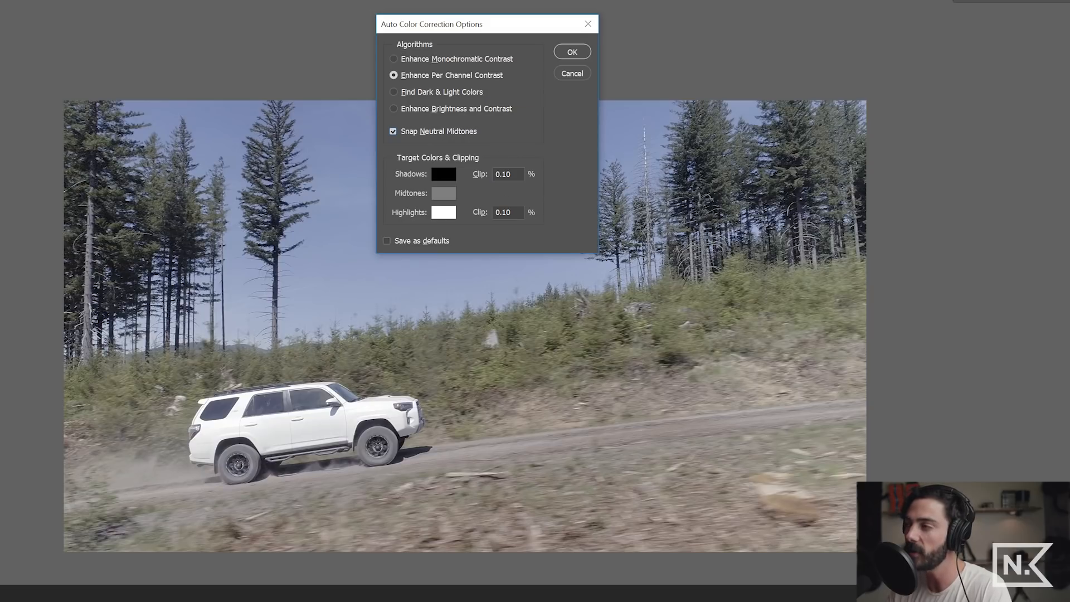
{"action": "mouse_move", "coordinate": [438, 148]}
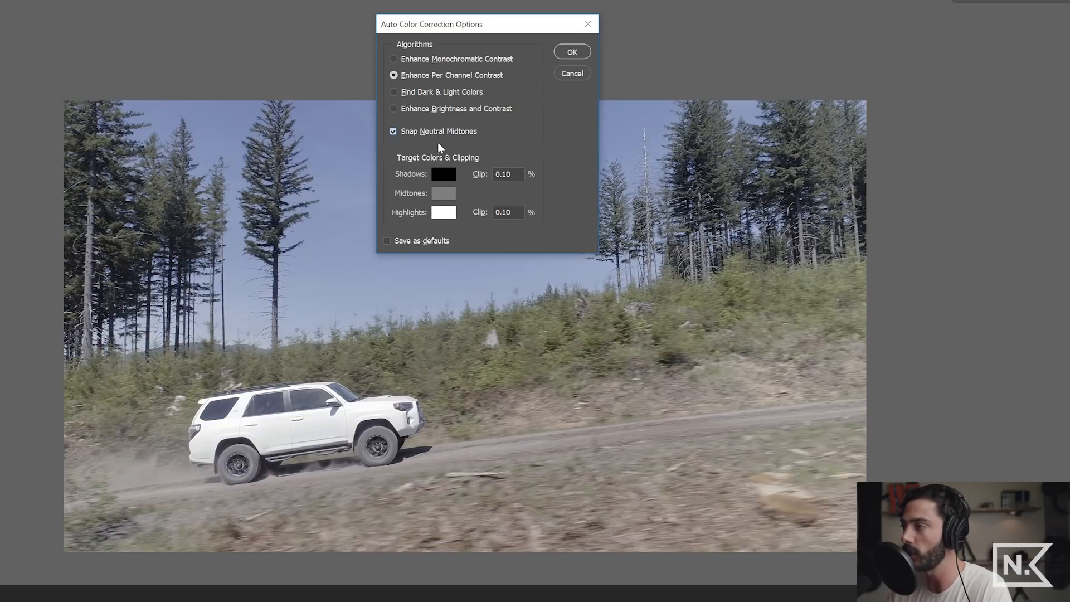
{"action": "mouse_move", "coordinate": [469, 162]}
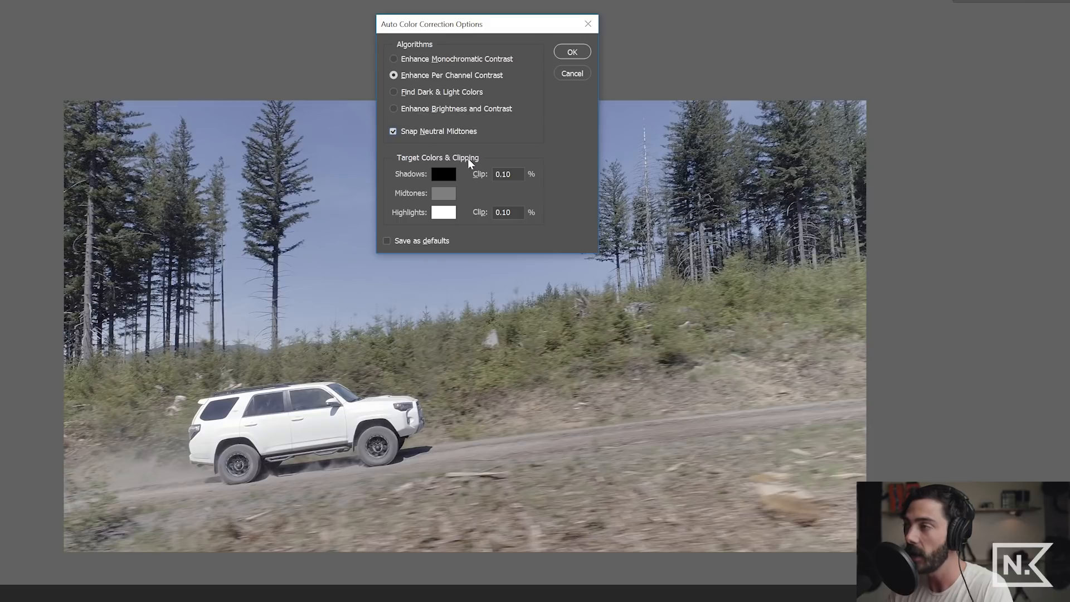
{"action": "mouse_move", "coordinate": [453, 25]}
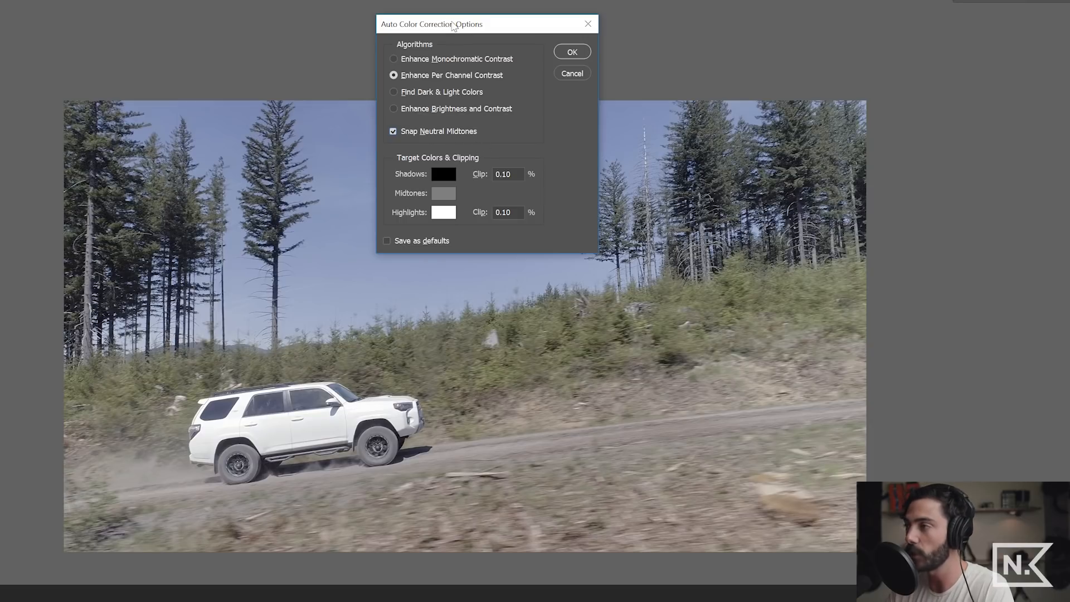
{"action": "mouse_move", "coordinate": [444, 407]}
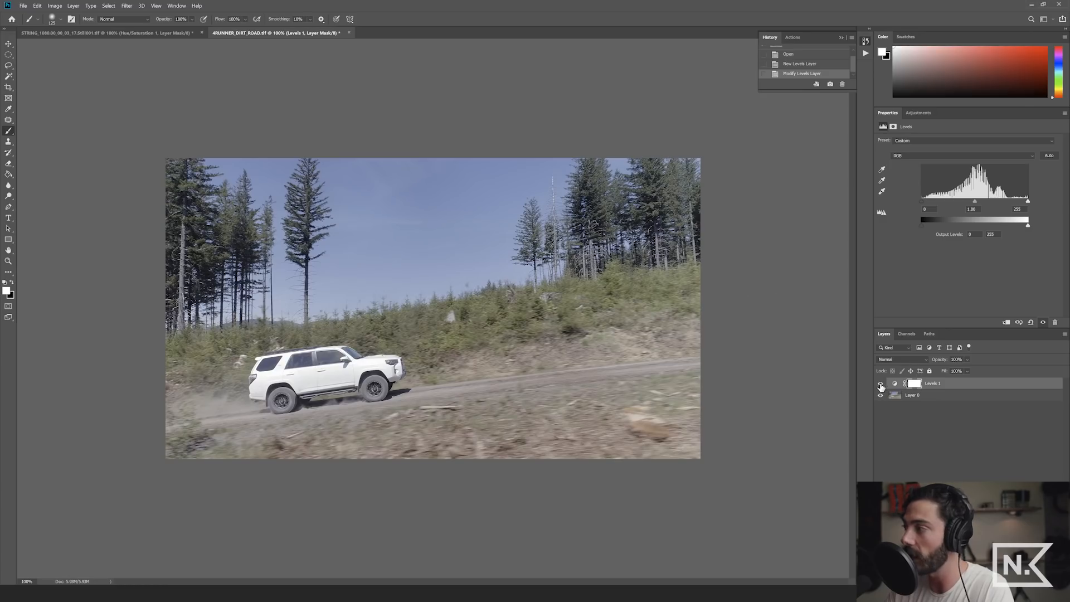
- Toggle Levels 1 visibility to compare the graded and original still, then show the Adjustments panel
{"action": "left_click", "coordinate": [881, 383]}
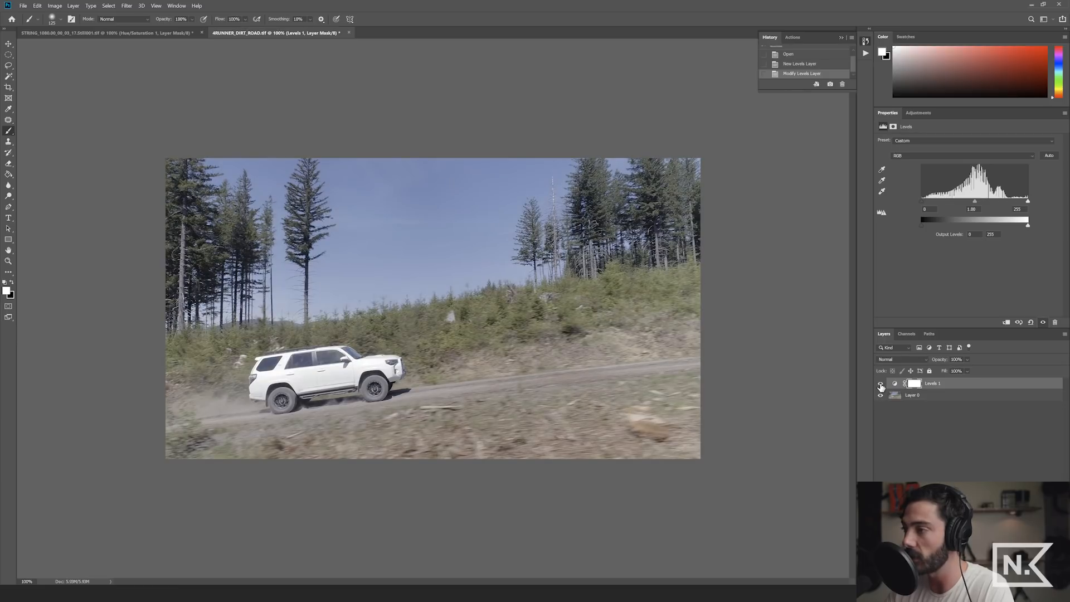
{"action": "left_click", "coordinate": [882, 383]}
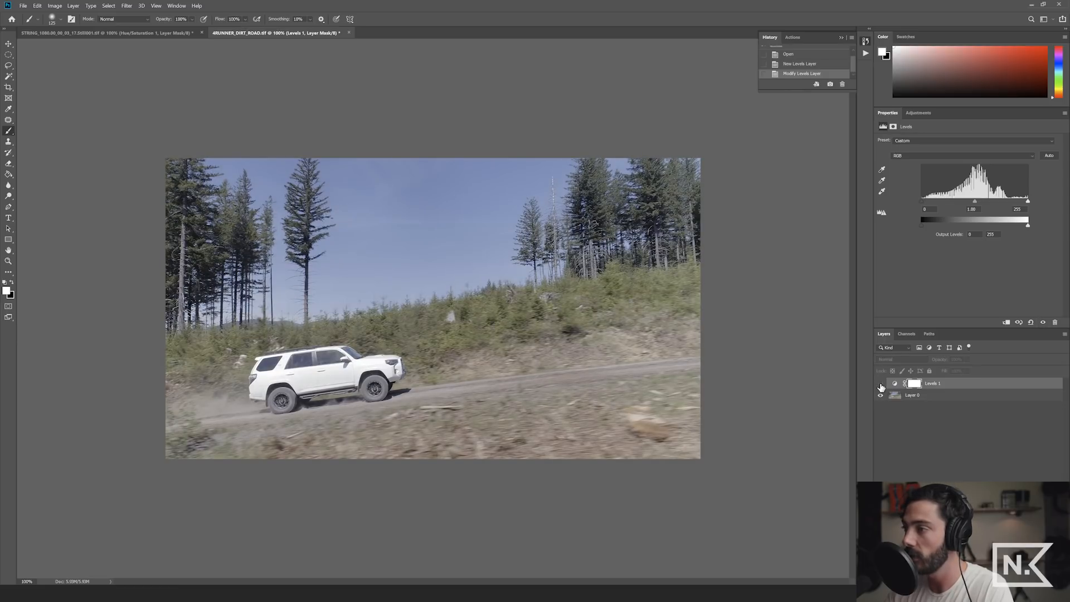
{"action": "left_click", "coordinate": [881, 383]}
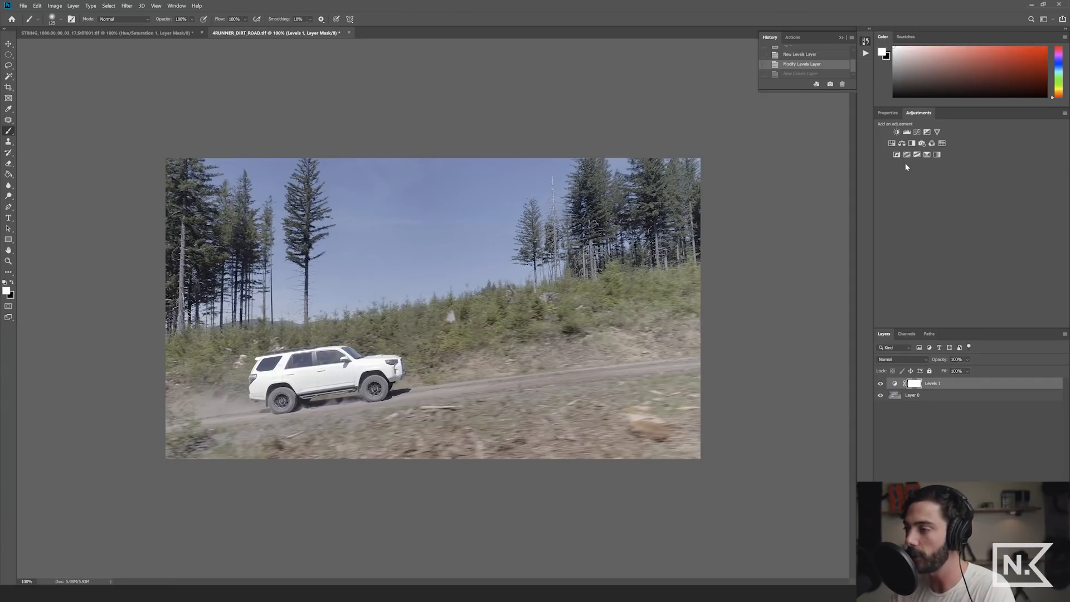
{"action": "mouse_move", "coordinate": [930, 183]}
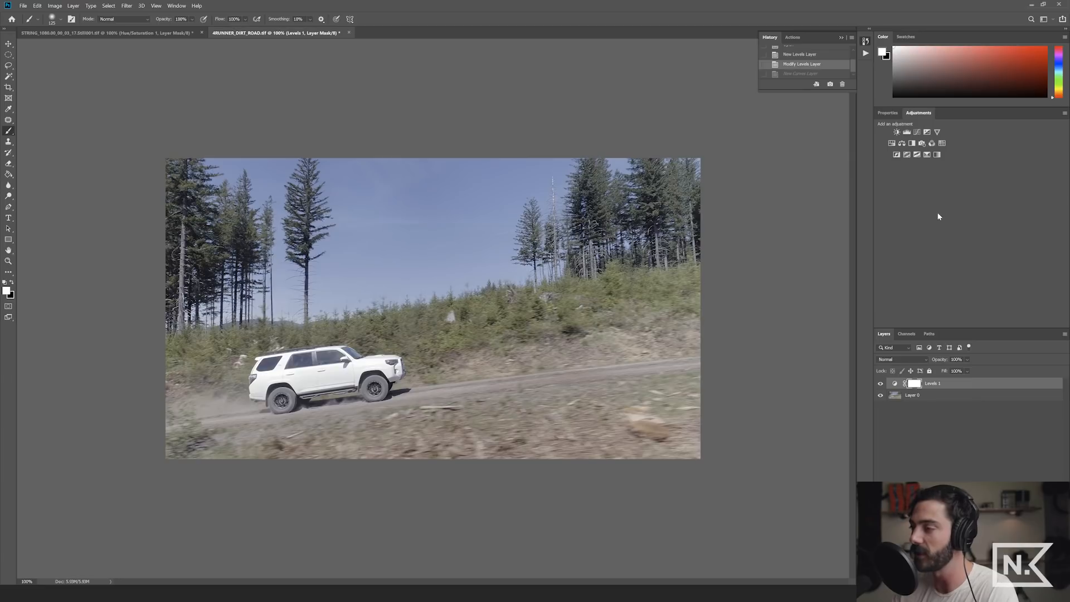
{"action": "mouse_move", "coordinate": [785, 295]}
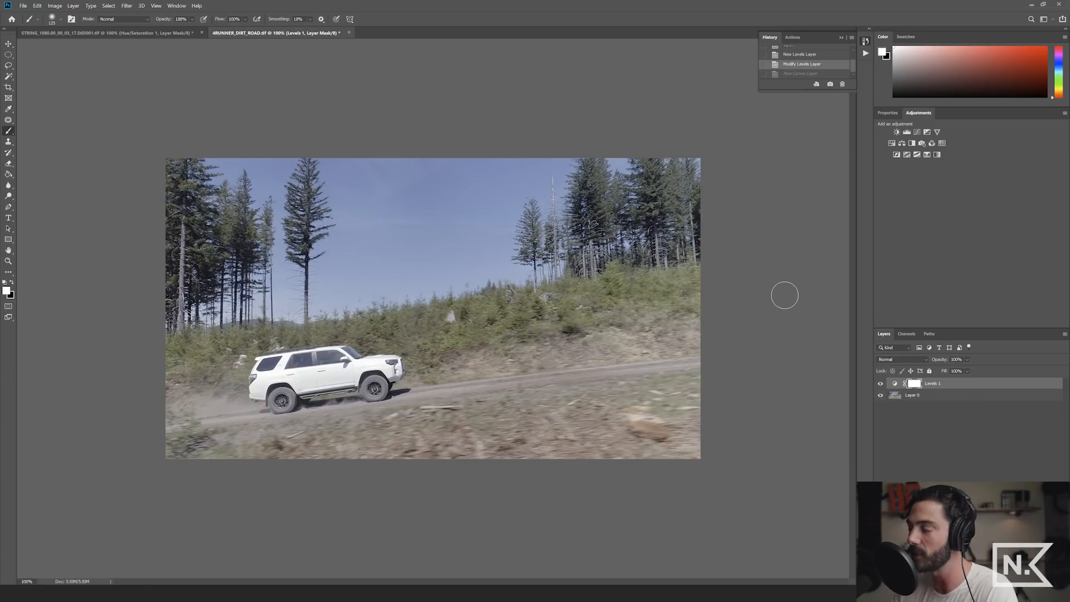
{"action": "mouse_move", "coordinate": [751, 281]}
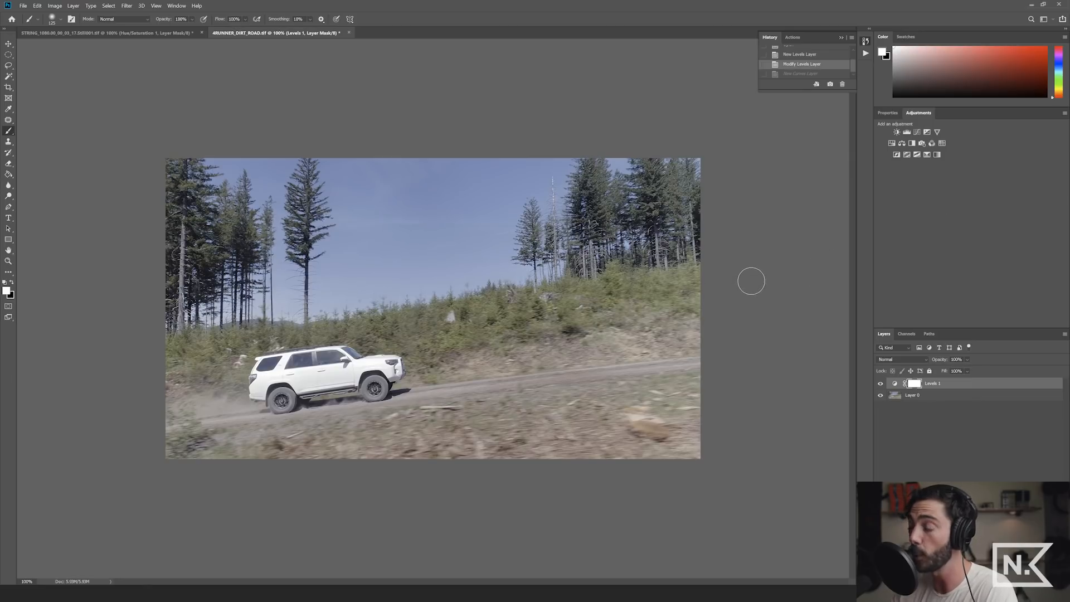
{"action": "mouse_move", "coordinate": [760, 274]}
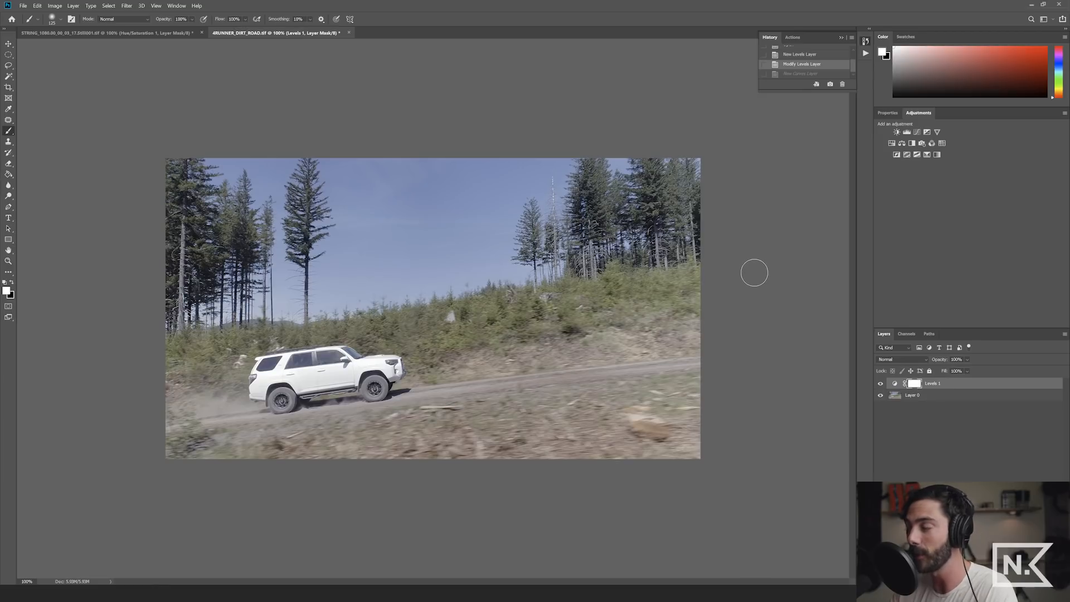
{"action": "mouse_move", "coordinate": [748, 270]}
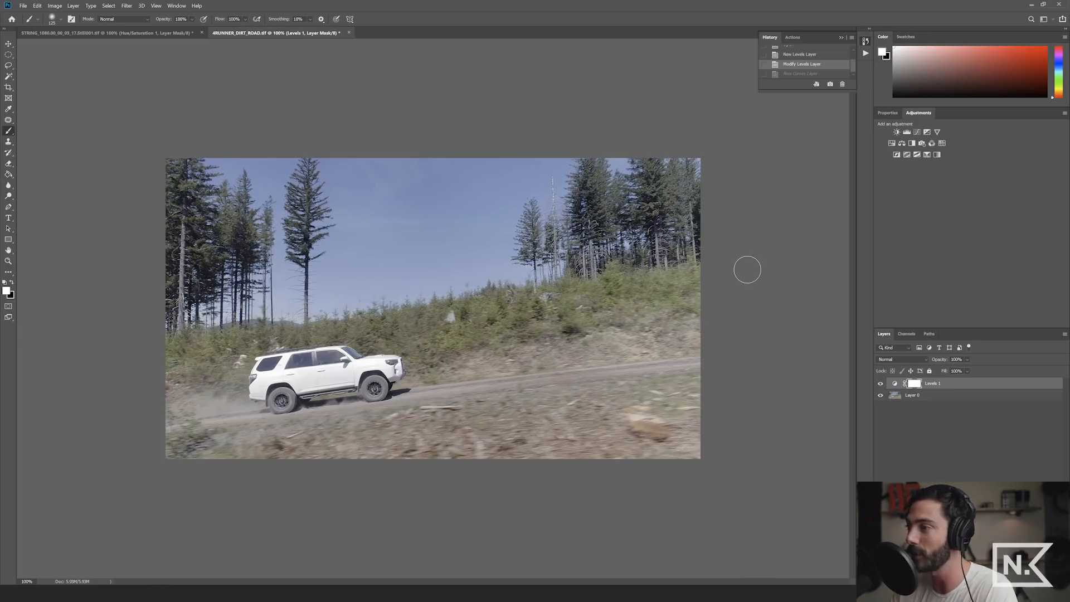
{"action": "mouse_move", "coordinate": [743, 266]}
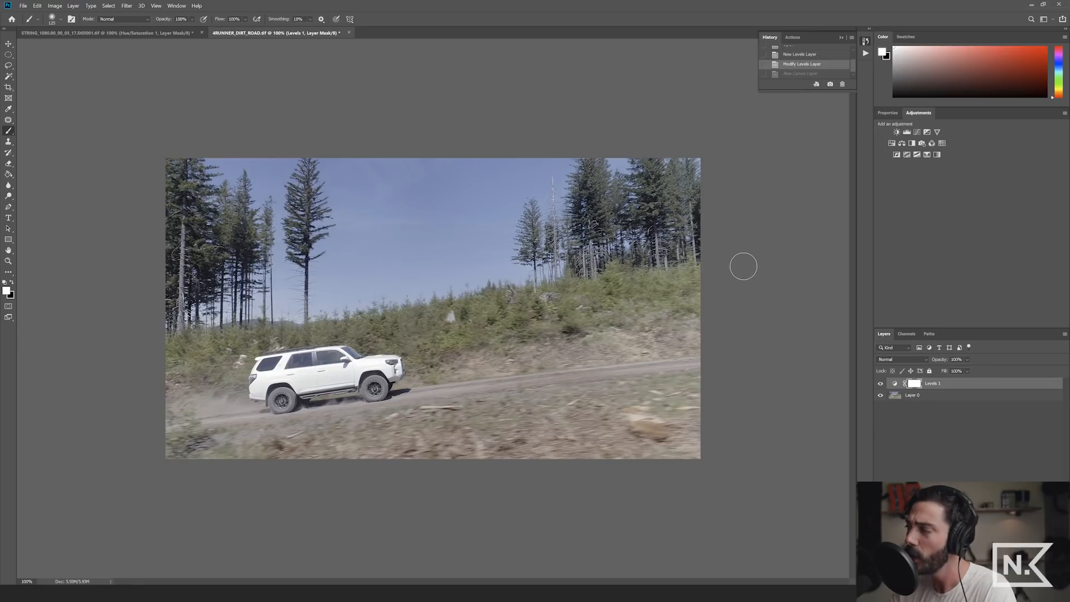
{"action": "mouse_move", "coordinate": [754, 254]}
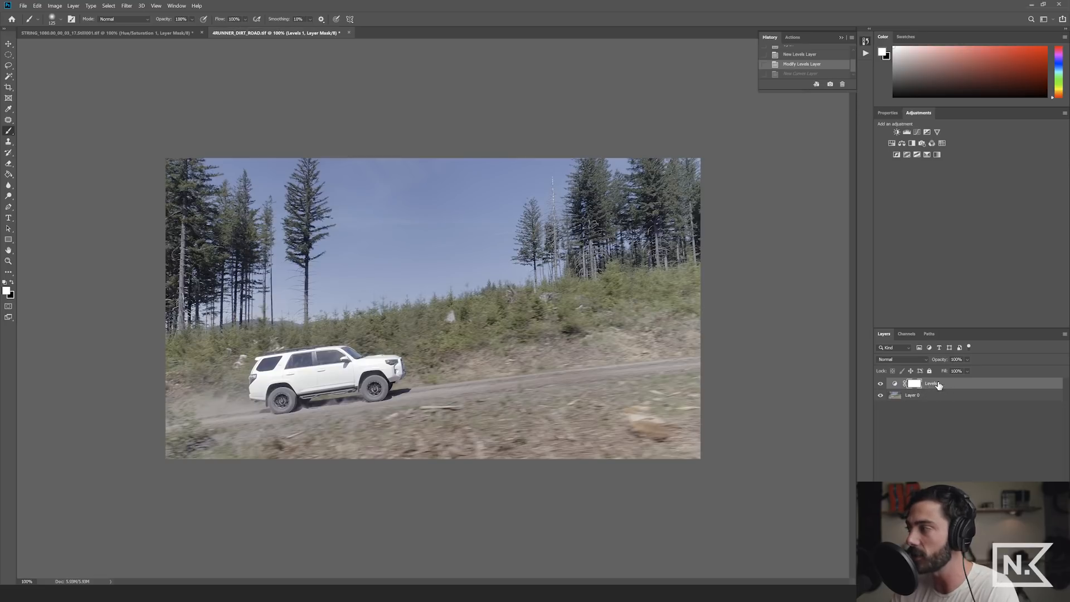
{"action": "mouse_move", "coordinate": [629, 280]}
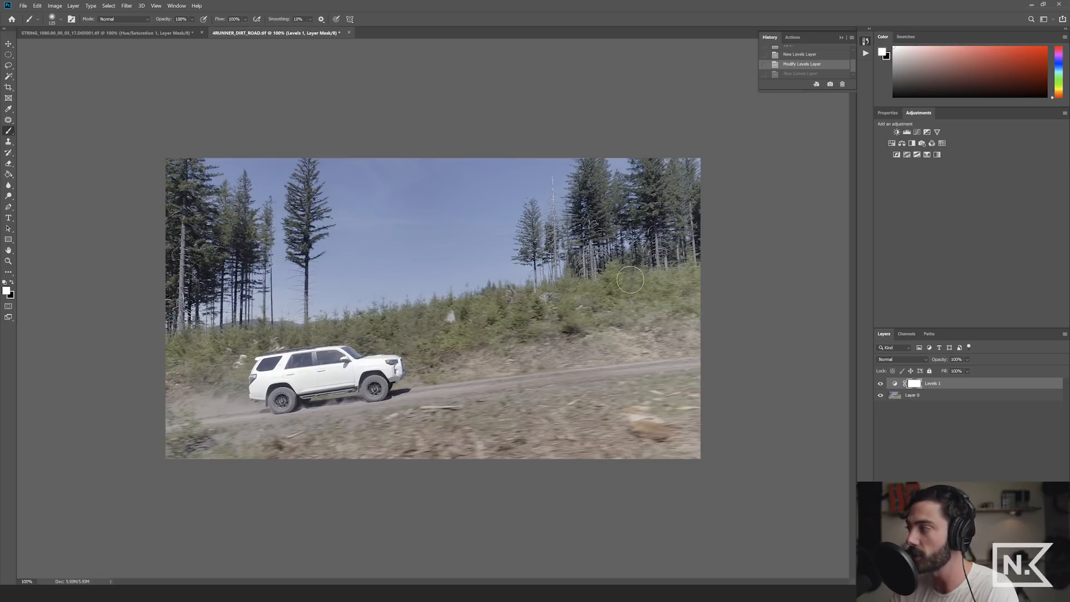
{"action": "left_click", "coordinate": [891, 144]}
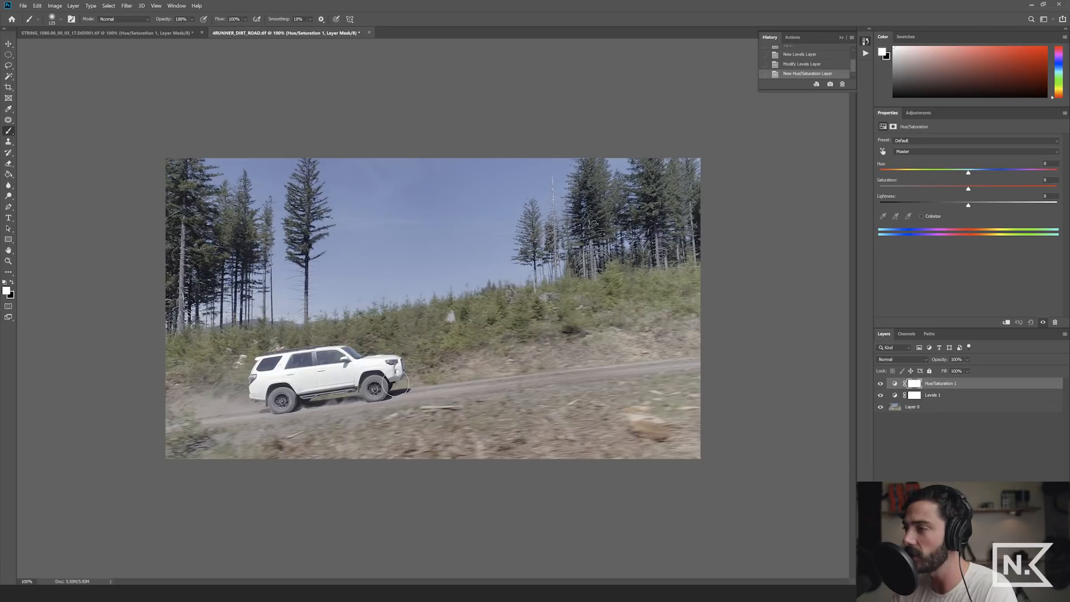
{"action": "mouse_move", "coordinate": [944, 176]}
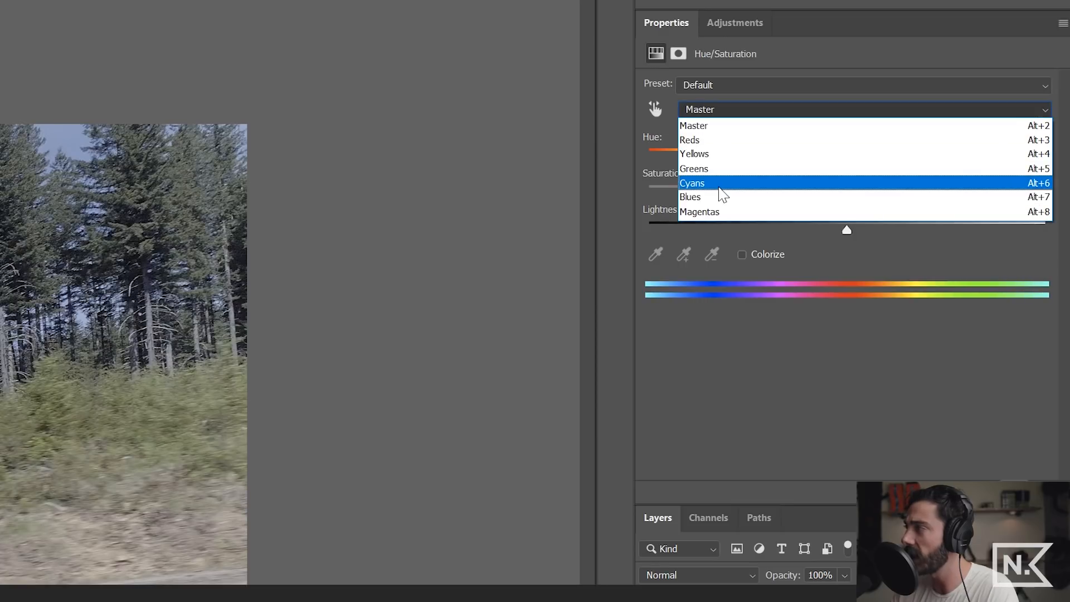
- Target Cyans in Hue/Saturation and push saturation to +100
{"action": "left_click", "coordinate": [692, 183]}
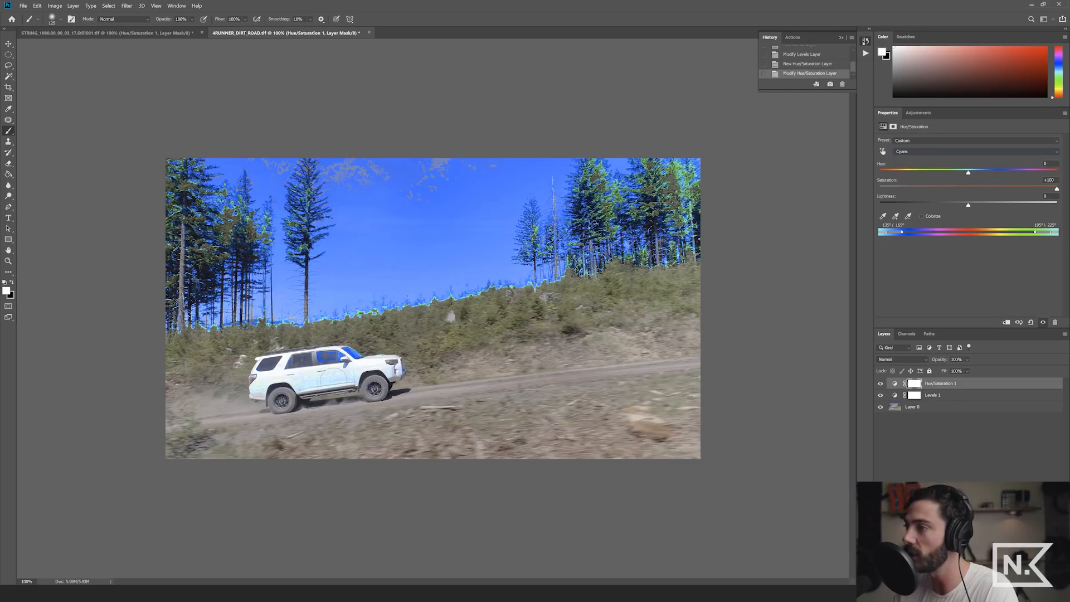
{"action": "mouse_move", "coordinate": [493, 201]}
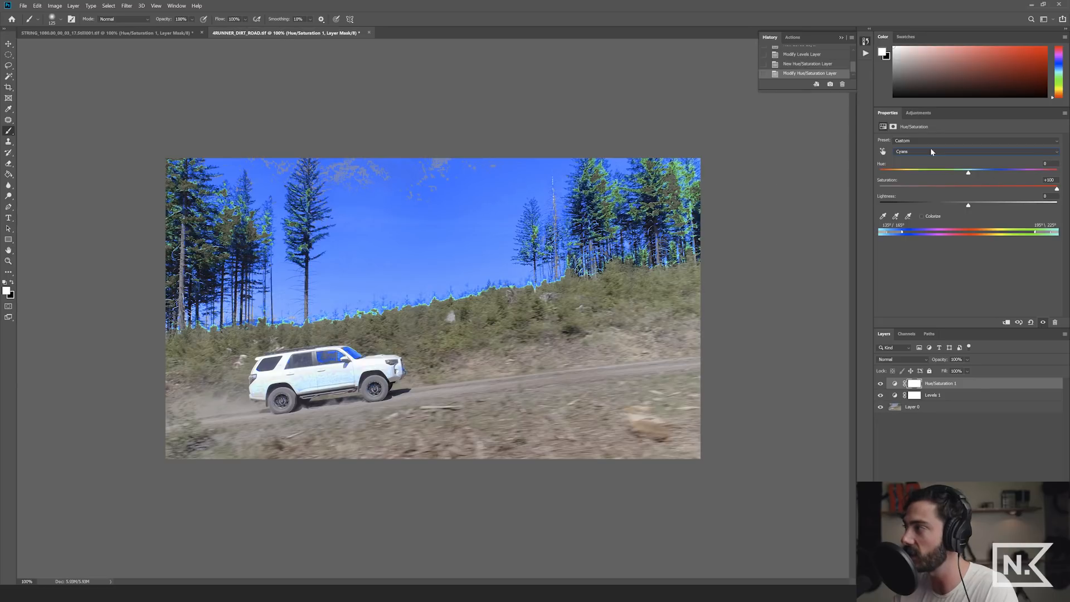
{"action": "mouse_move", "coordinate": [903, 155]}
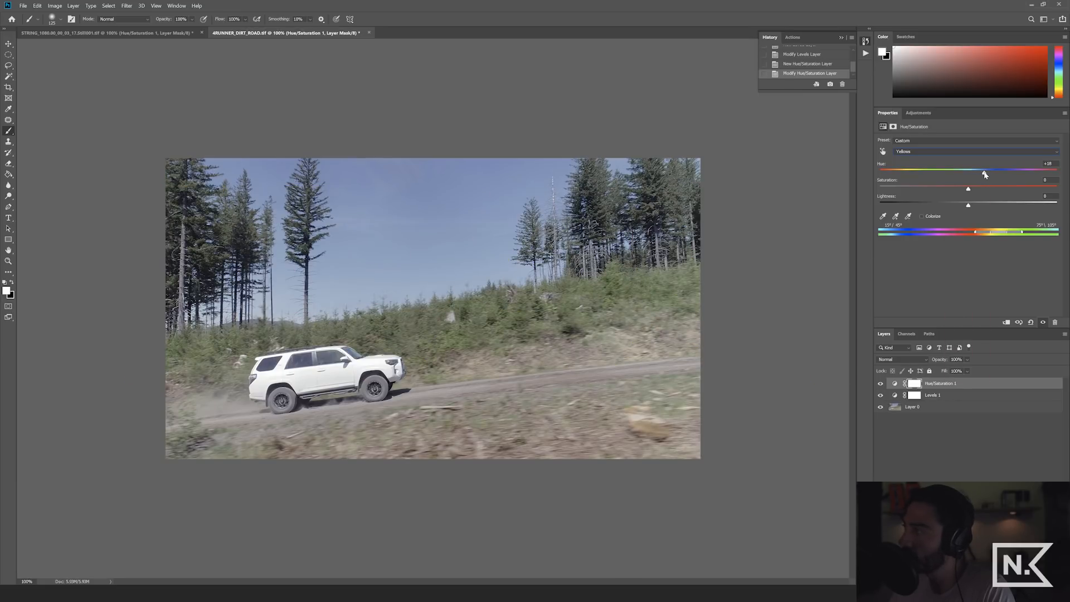
{"action": "mouse_move", "coordinate": [985, 173]}
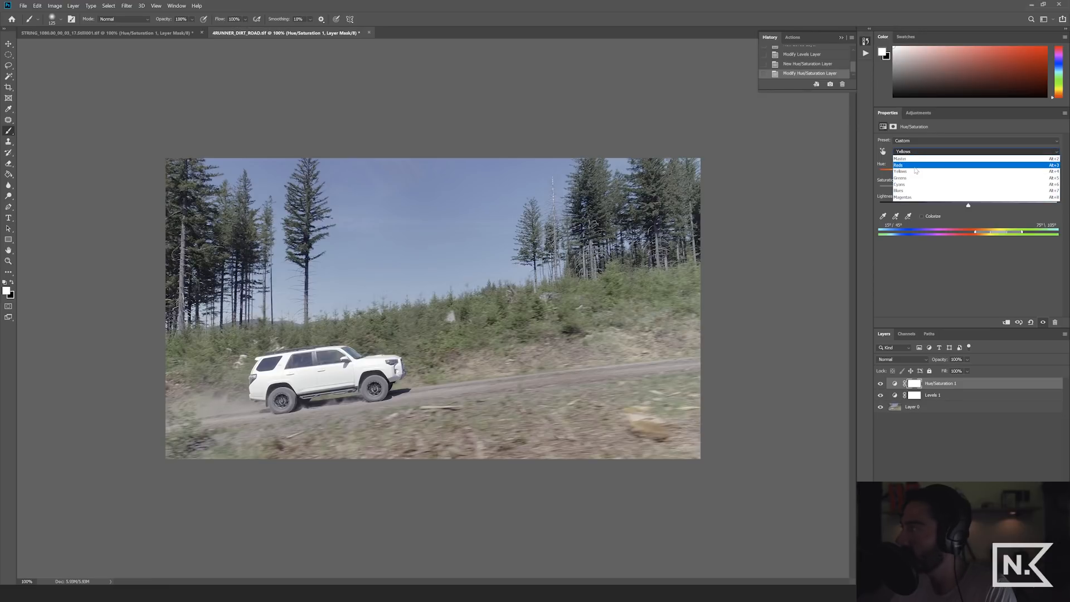
- Set Reds to hue +12 and saturation -25, and shift Blues hue to about -21
{"action": "left_click", "coordinate": [898, 165]}
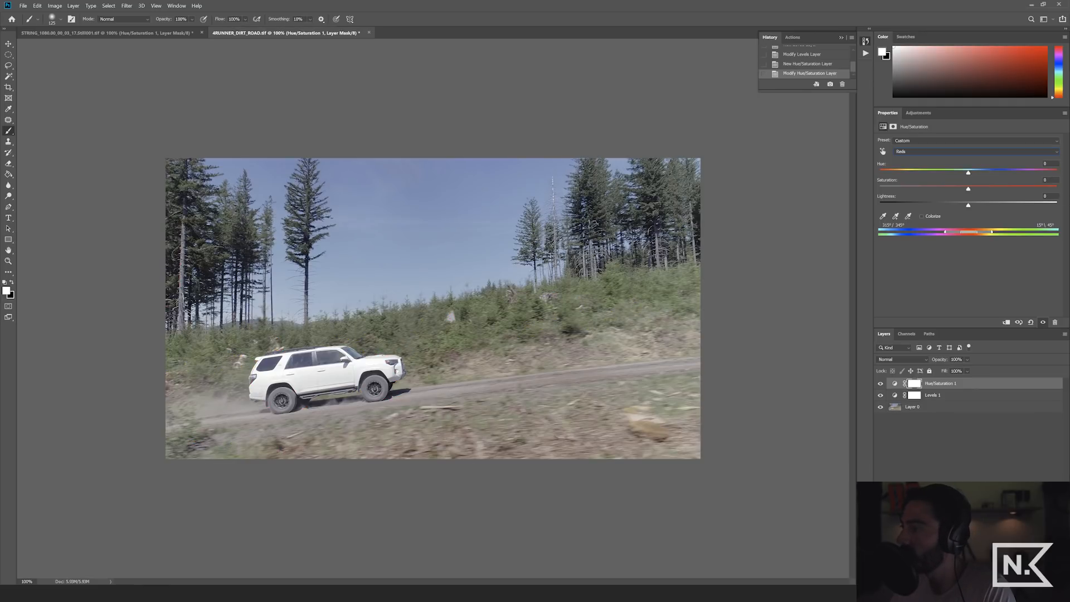
{"action": "mouse_move", "coordinate": [752, 326]}
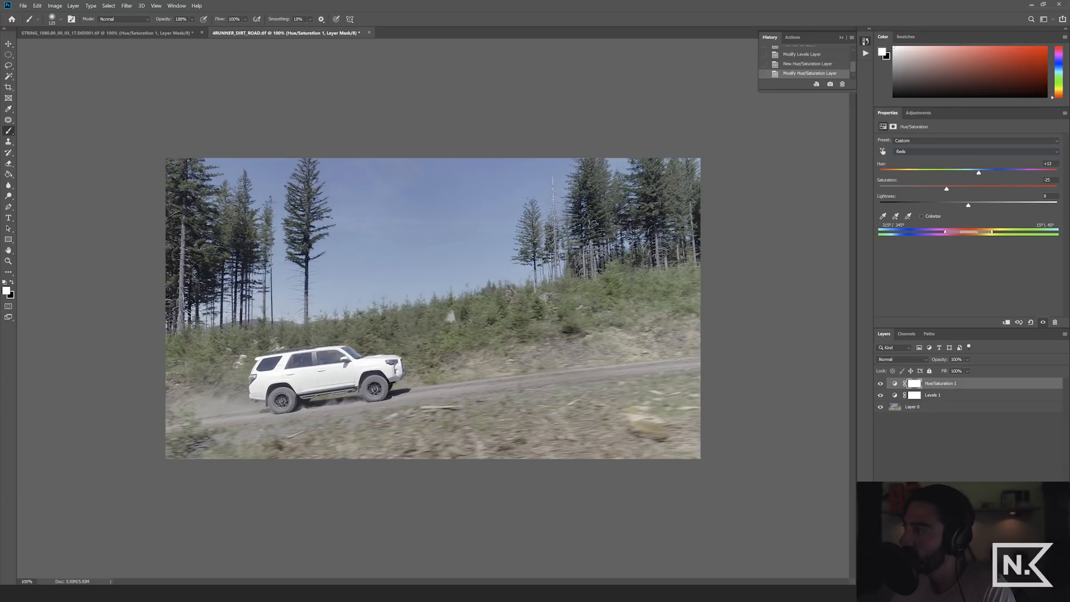
{"action": "triple_click", "coordinate": [1046, 180]}
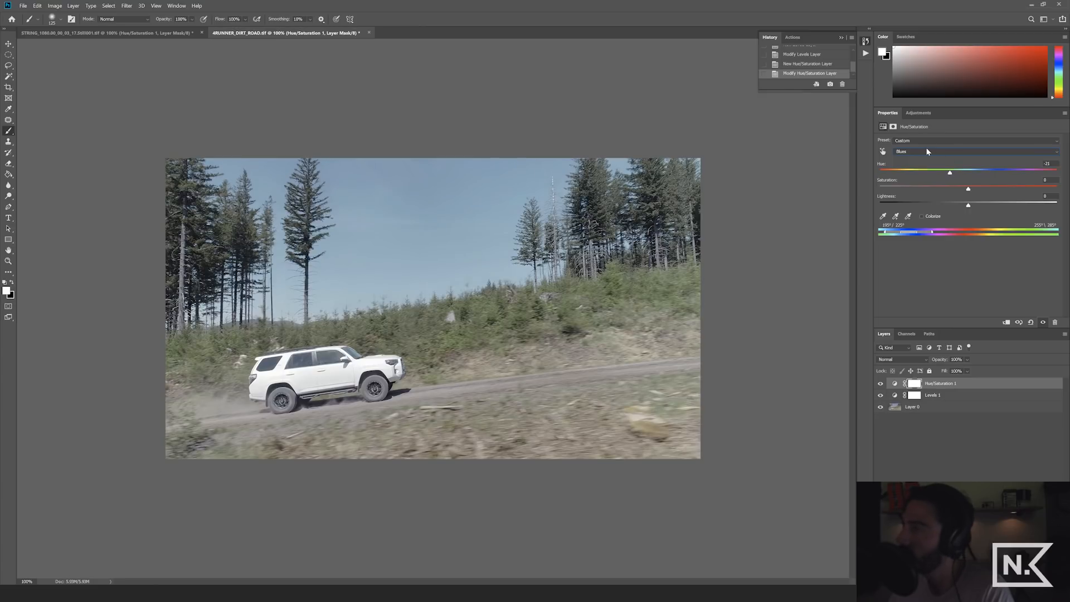
- Ease the Reds back to hue +8 and saturation -17
{"action": "left_click", "coordinate": [976, 151]}
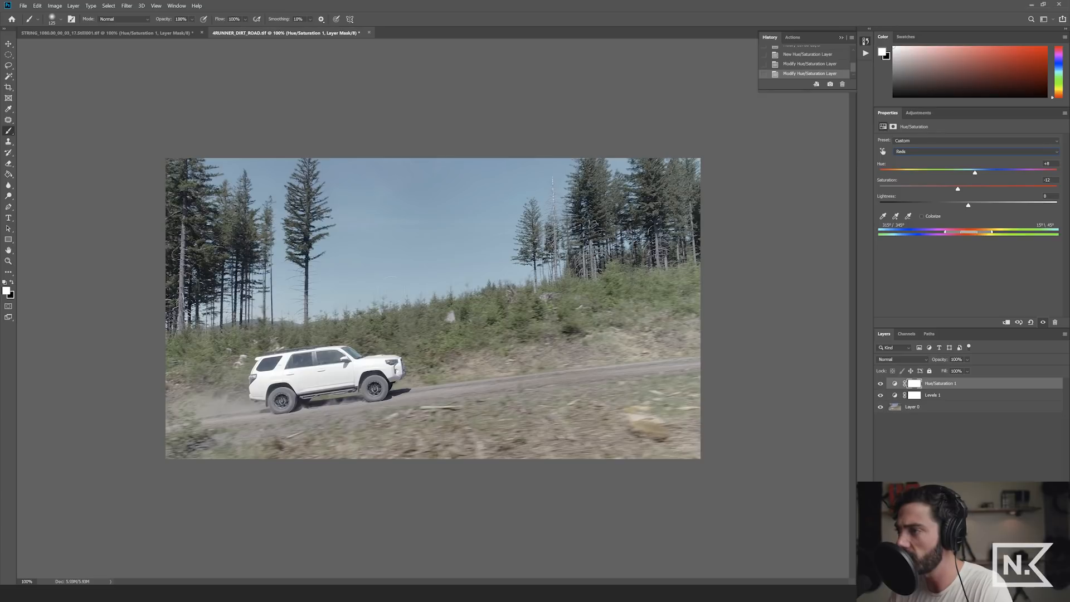
{"action": "mouse_move", "coordinate": [852, 269]}
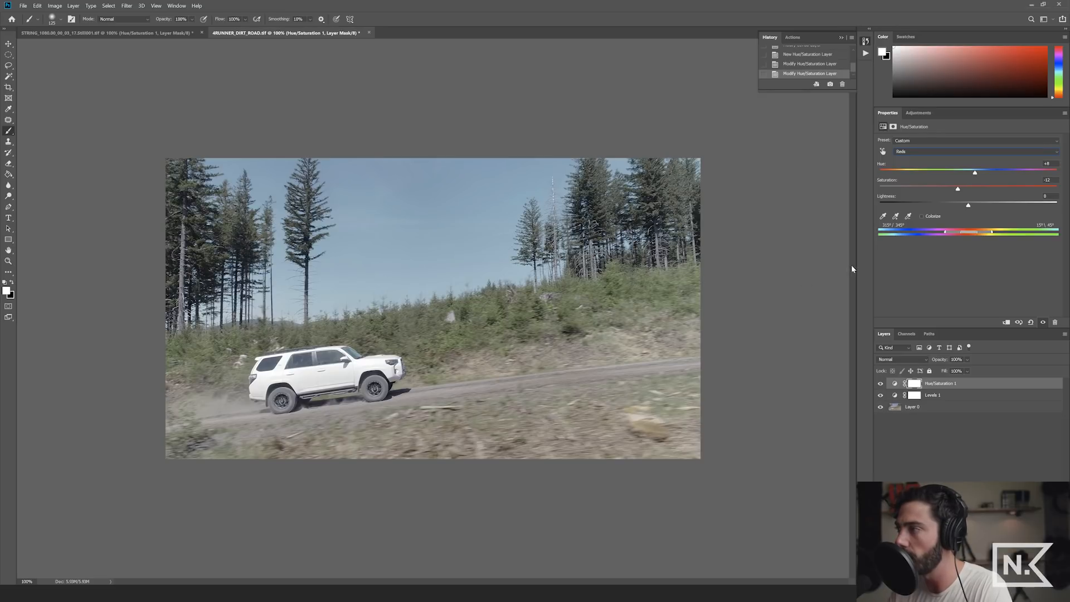
- Select Levels 1 and darken its midtone gamma to 0.83
{"action": "left_click", "coordinate": [933, 395]}
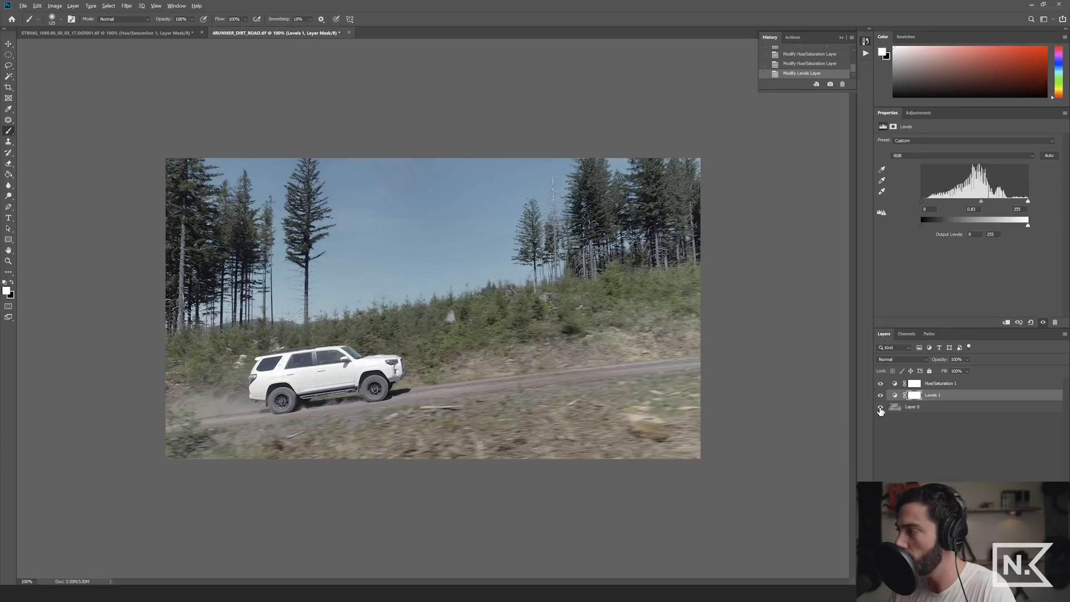
{"action": "left_click", "coordinate": [881, 408]}
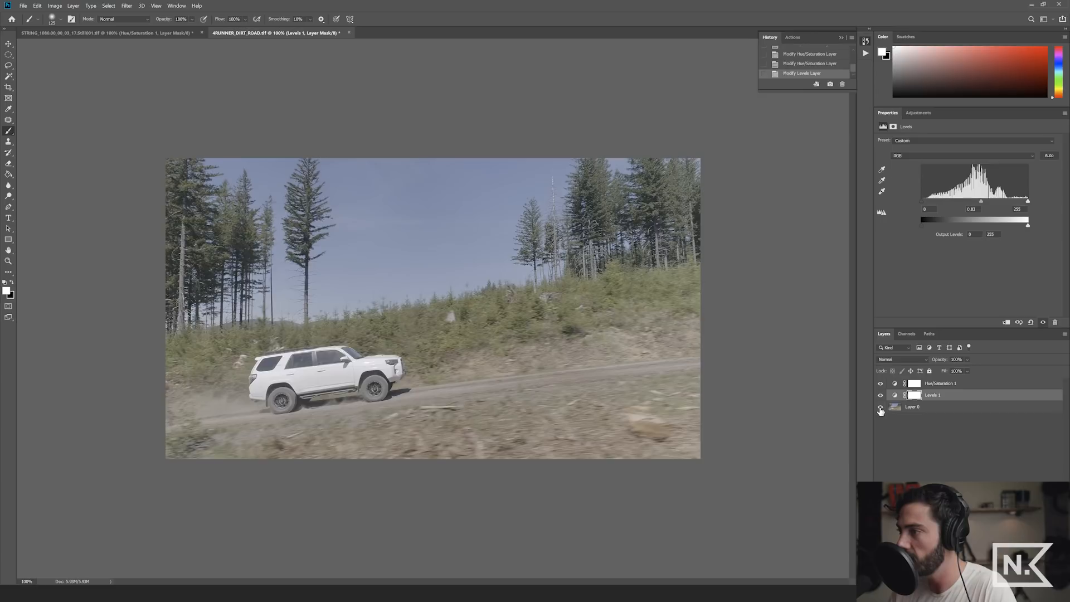
{"action": "left_click", "coordinate": [882, 407]}
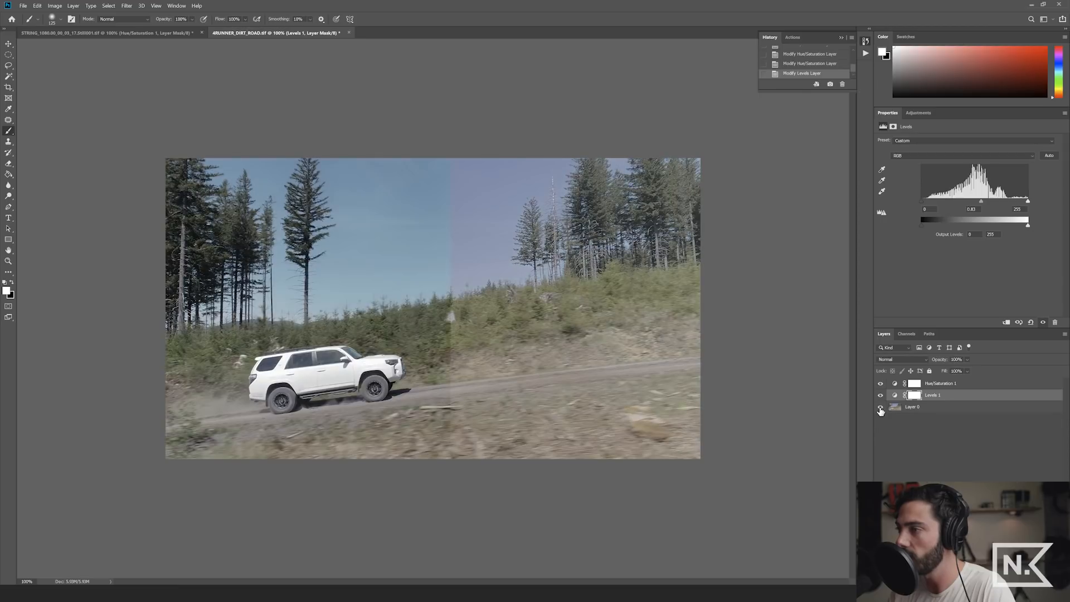
{"action": "left_click", "coordinate": [881, 395]}
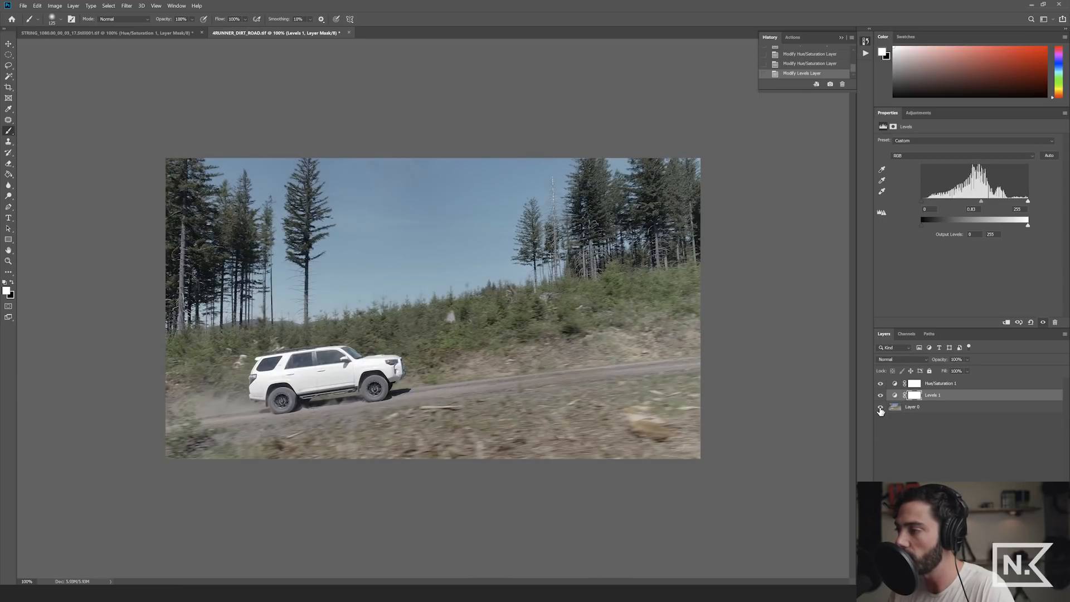
{"action": "left_click", "coordinate": [880, 407]}
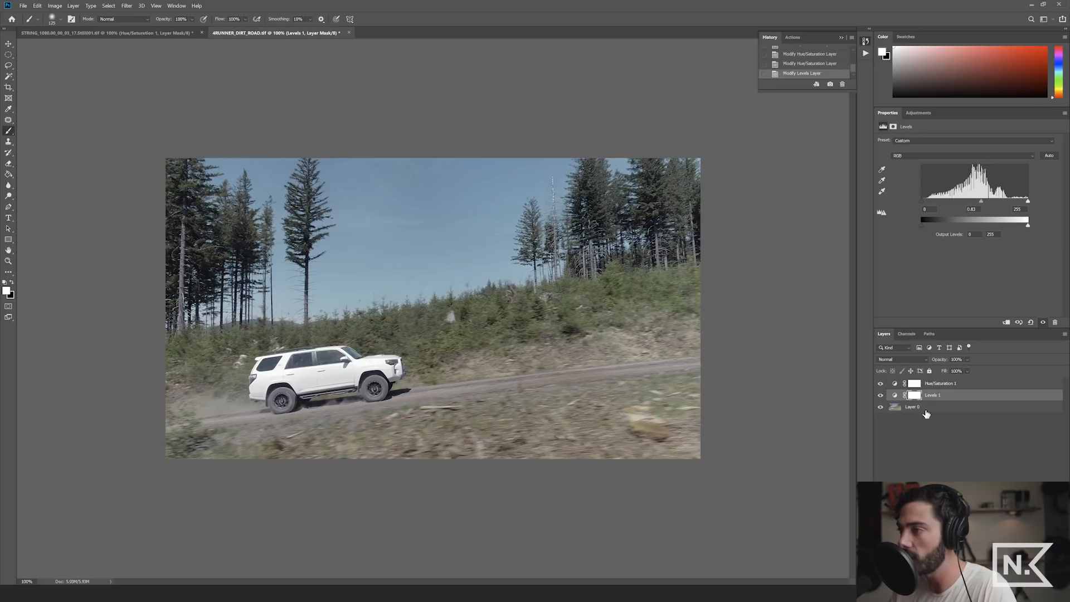
{"action": "left_click", "coordinate": [913, 407]}
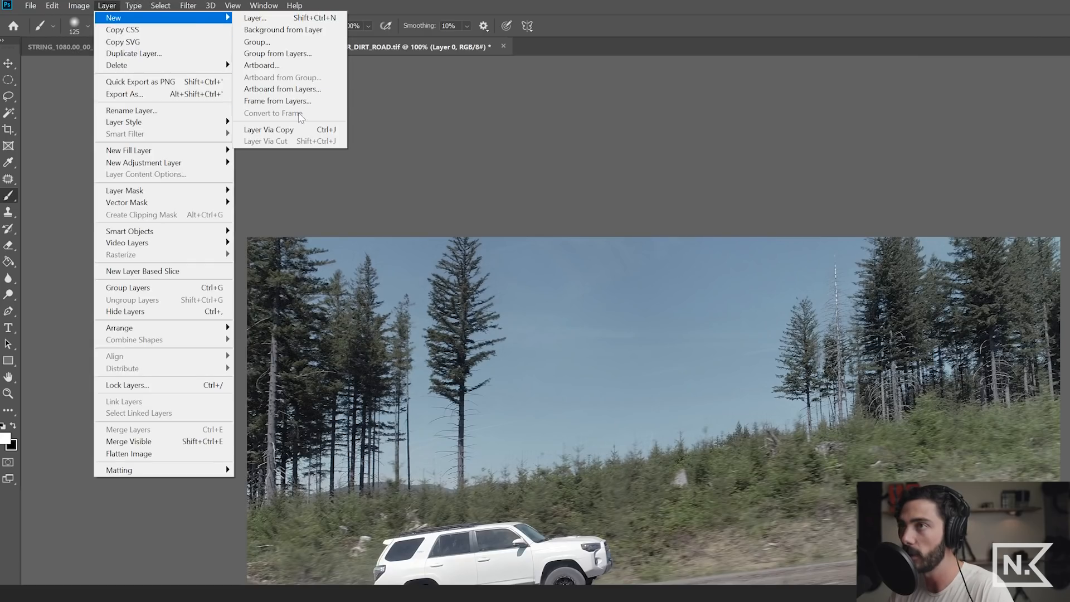
{"action": "mouse_move", "coordinate": [283, 29]}
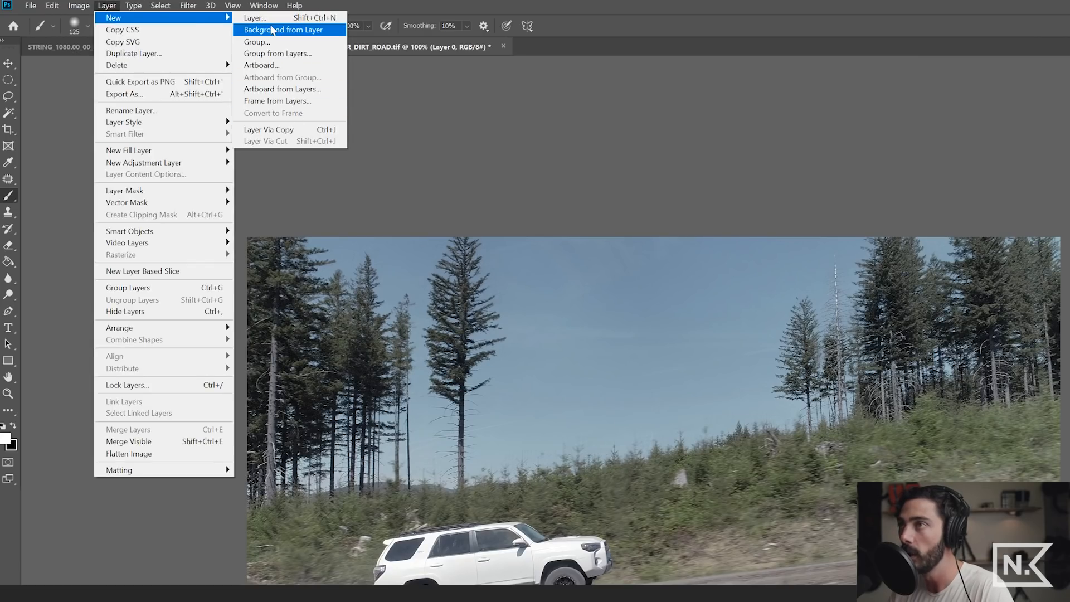
- Convert Layer 0 into a locked Background layer below the adjustment layers
{"action": "left_click", "coordinate": [284, 30]}
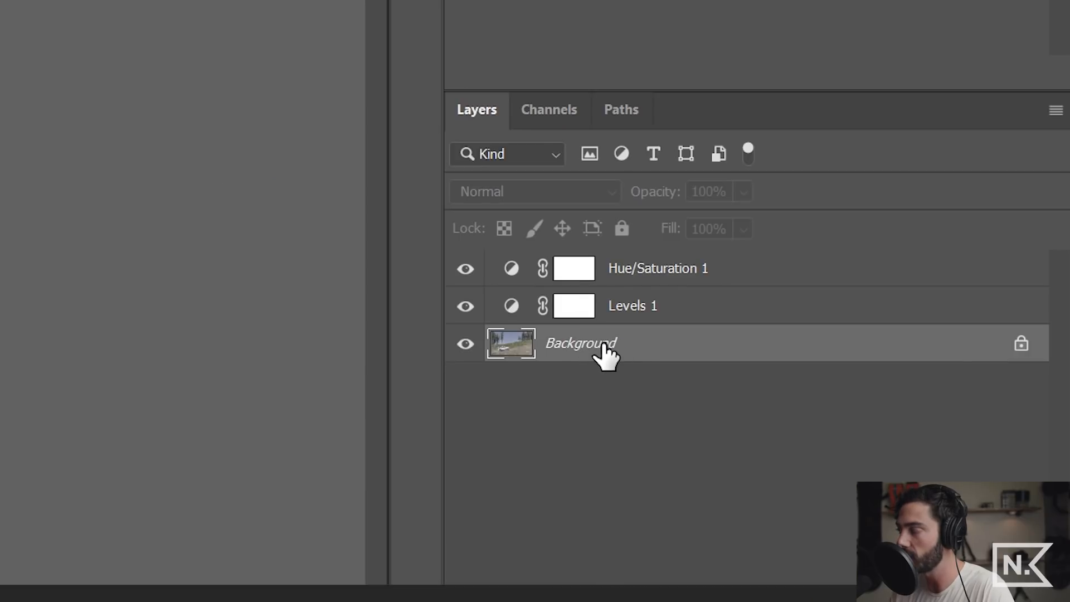
{"action": "mouse_move", "coordinate": [710, 355]}
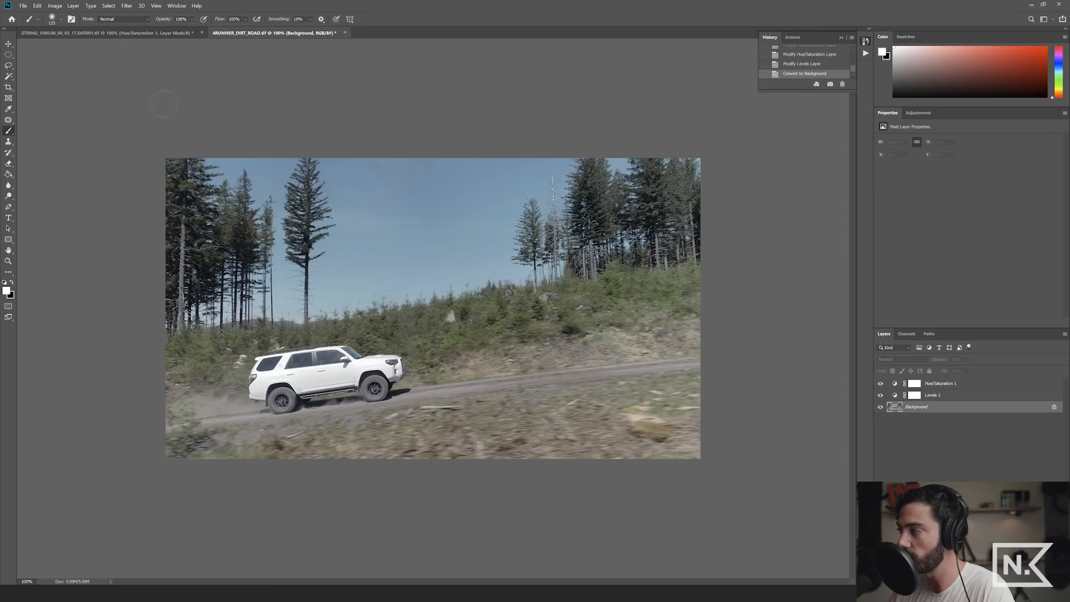
{"action": "left_click", "coordinate": [24, 6]}
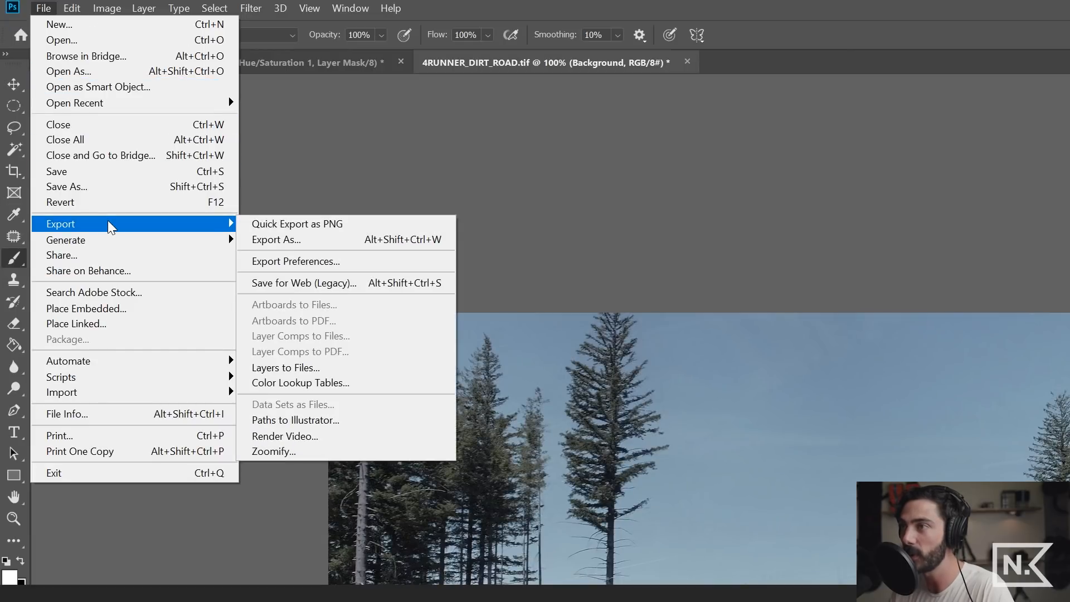
{"action": "mouse_move", "coordinate": [311, 383]}
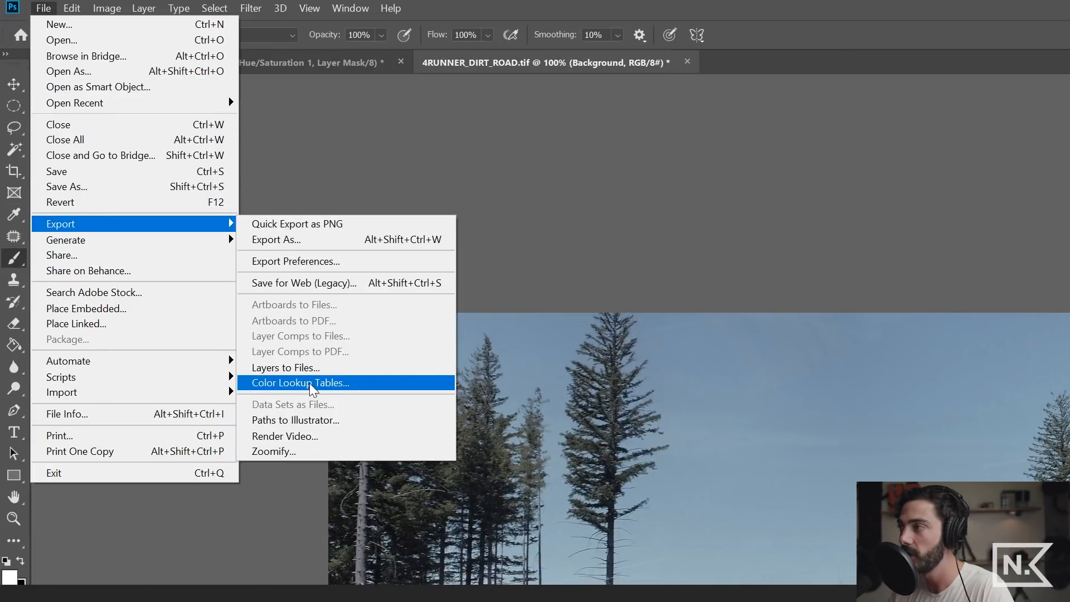
- Export the grade as the 4RUNNER_DIRT_ROAD CUBE lookup table to the Desktop
{"action": "left_click", "coordinate": [301, 383]}
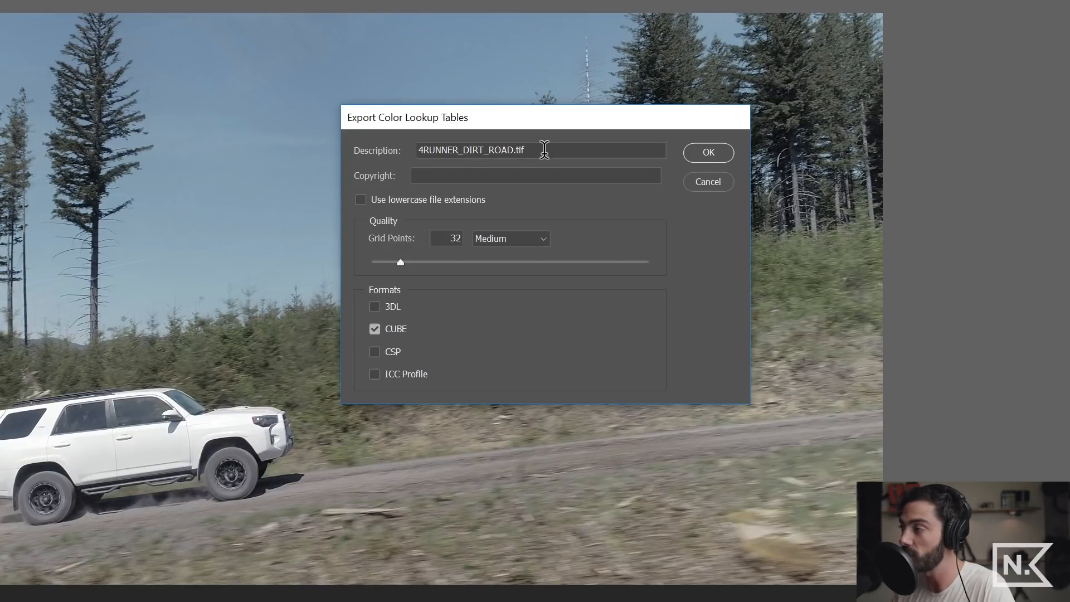
{"action": "left_click", "coordinate": [539, 150]}
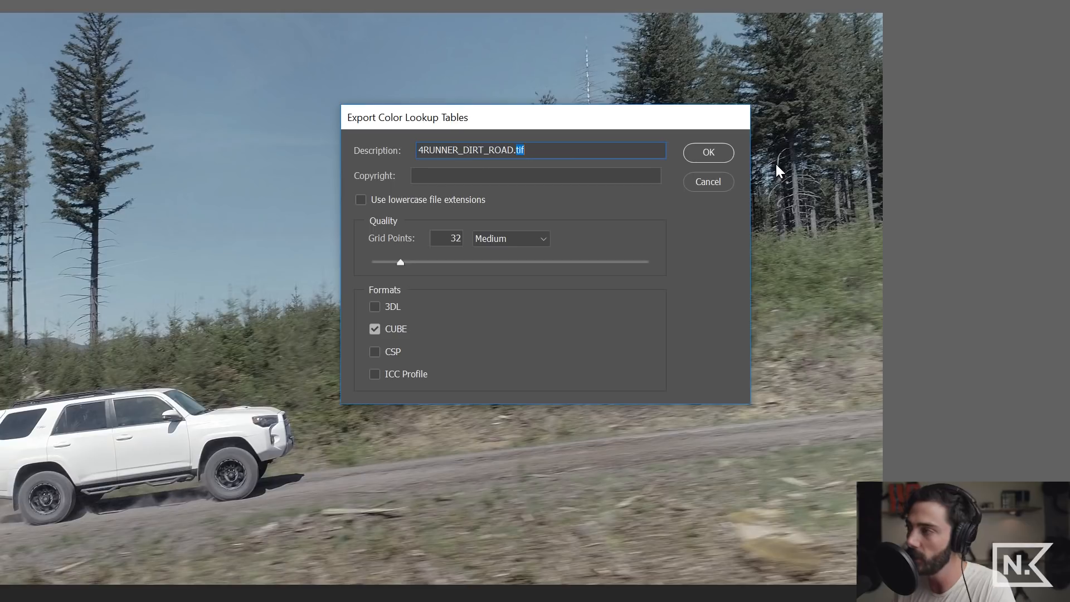
{"action": "left_click", "coordinate": [708, 152]}
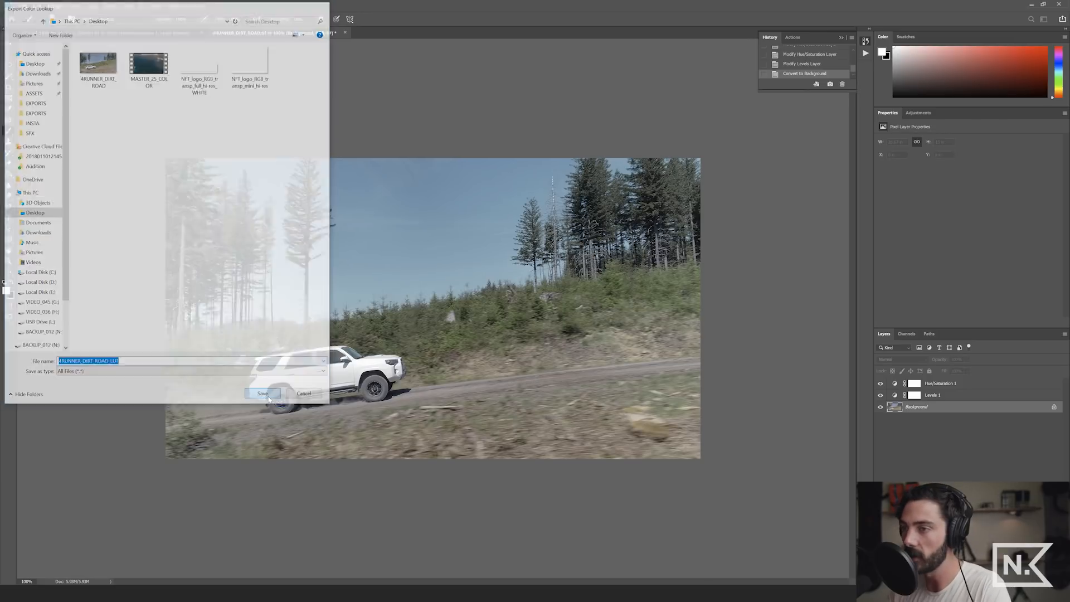
{"action": "left_click", "coordinate": [262, 393]}
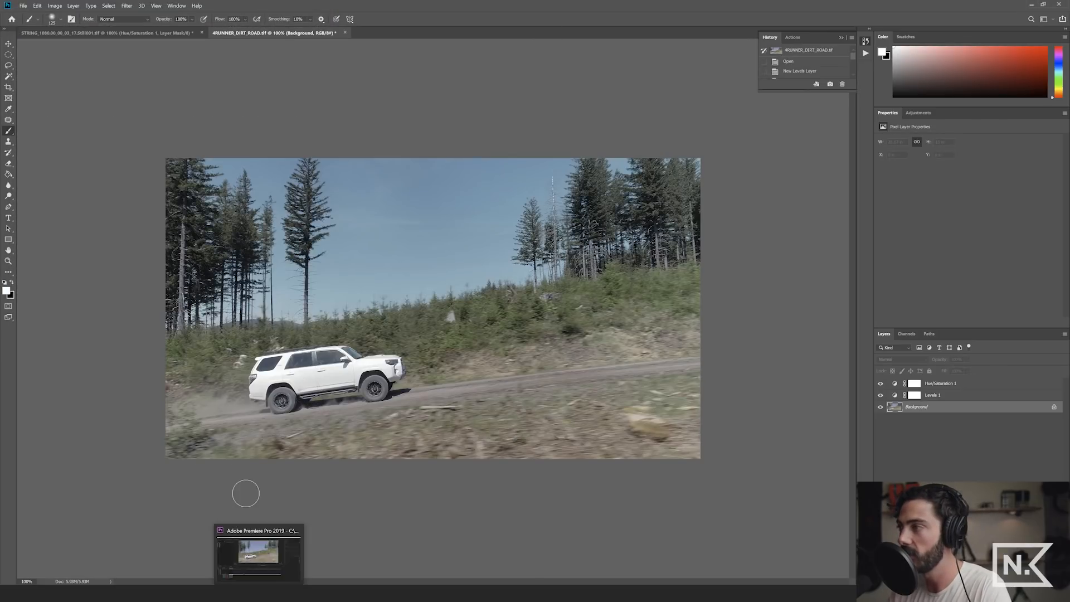
- In Premiere Pro, collapse Basic Correction and choose Browse from the Creative Look list
{"action": "left_click", "coordinate": [258, 553]}
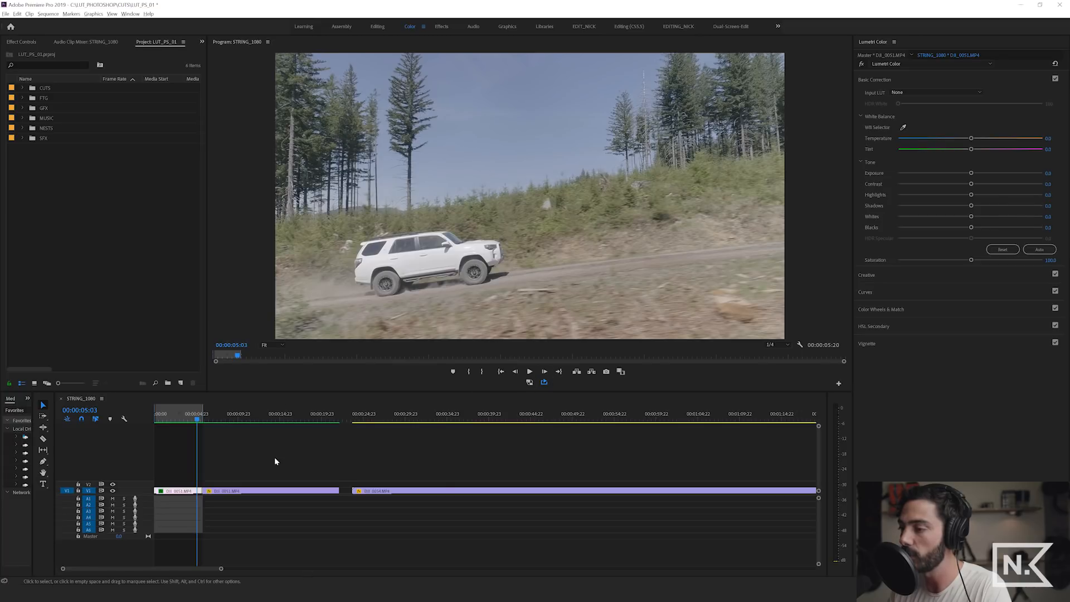
{"action": "left_click", "coordinate": [183, 414]}
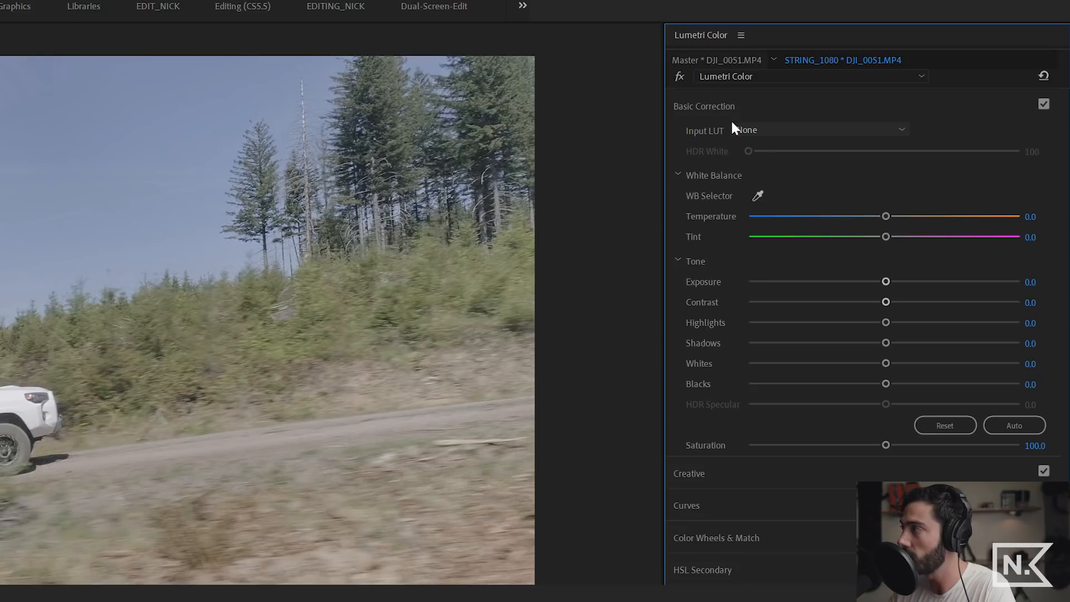
{"action": "left_click", "coordinate": [690, 474]}
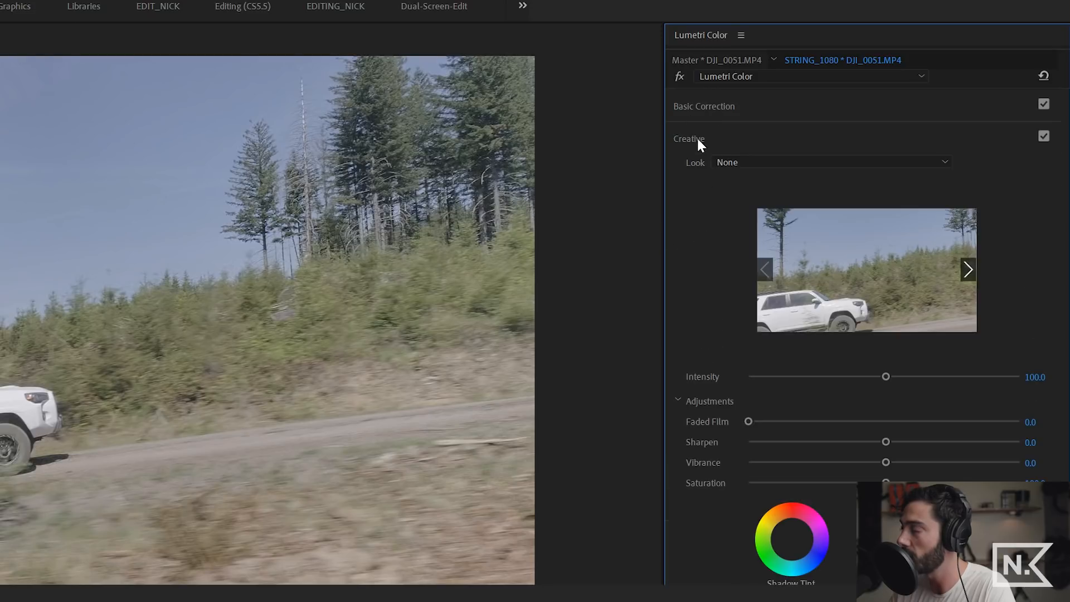
{"action": "left_click", "coordinate": [829, 162]}
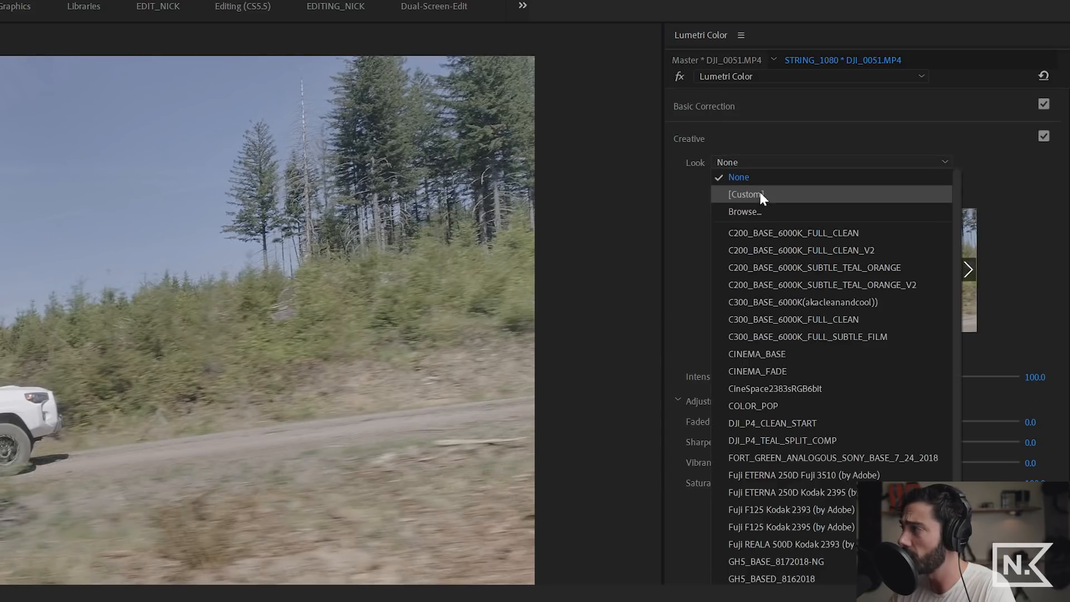
{"action": "left_click", "coordinate": [744, 212]}
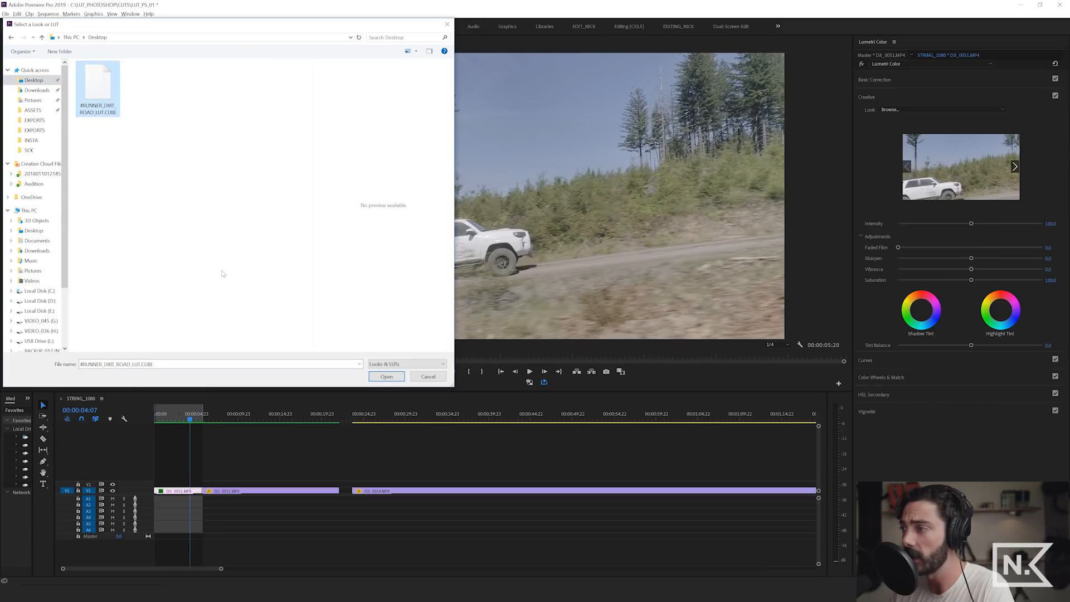
- Load the 4RUNNER_DIRT_ROAD CUBE as the look and toggle Lumetri fx to compare
{"action": "left_click", "coordinate": [386, 376]}
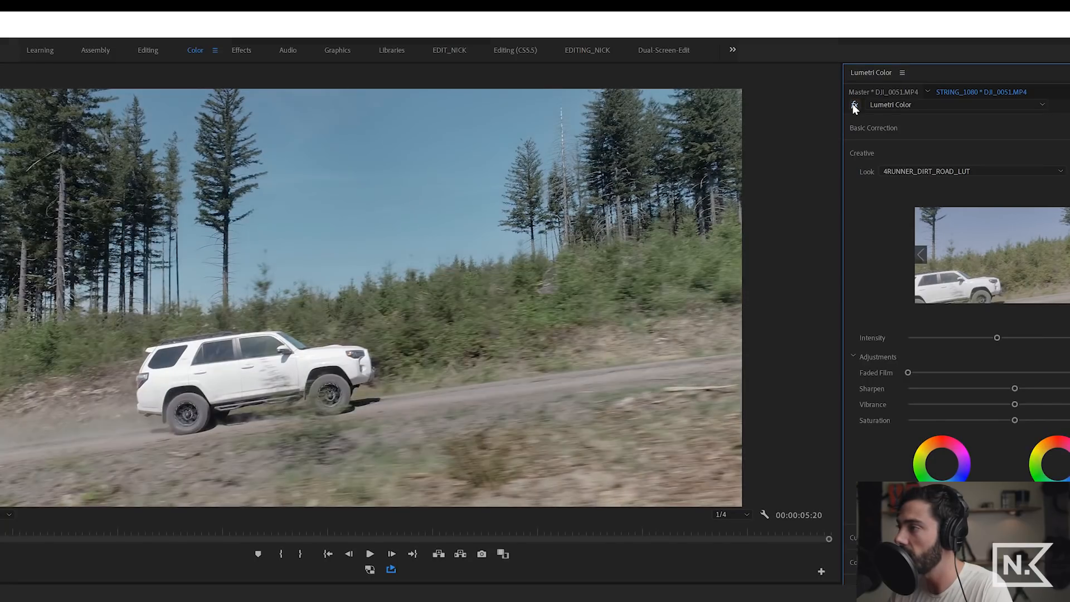
{"action": "left_click", "coordinate": [855, 104]}
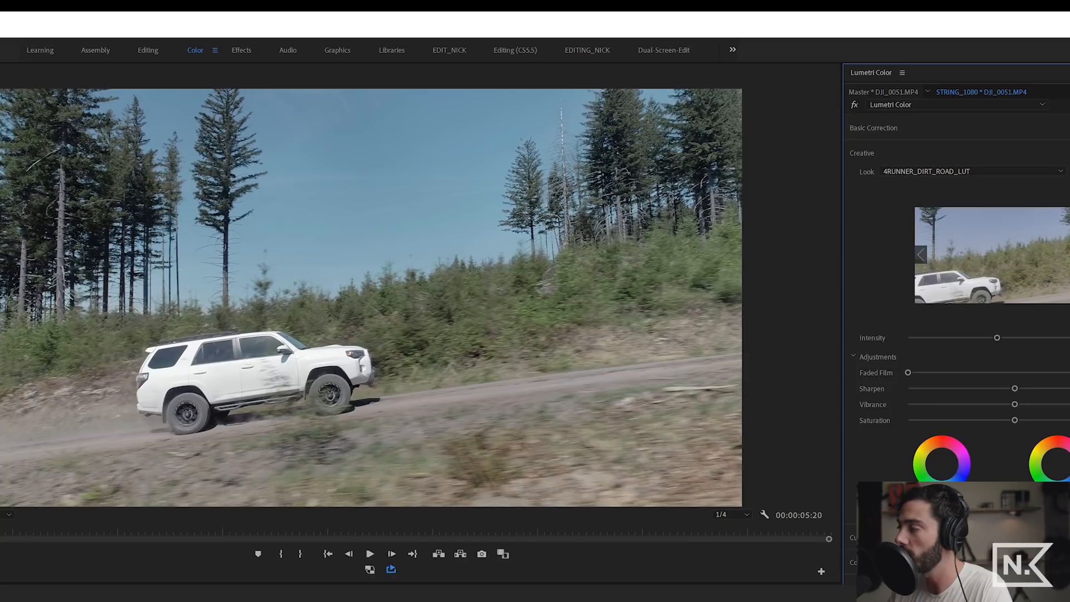